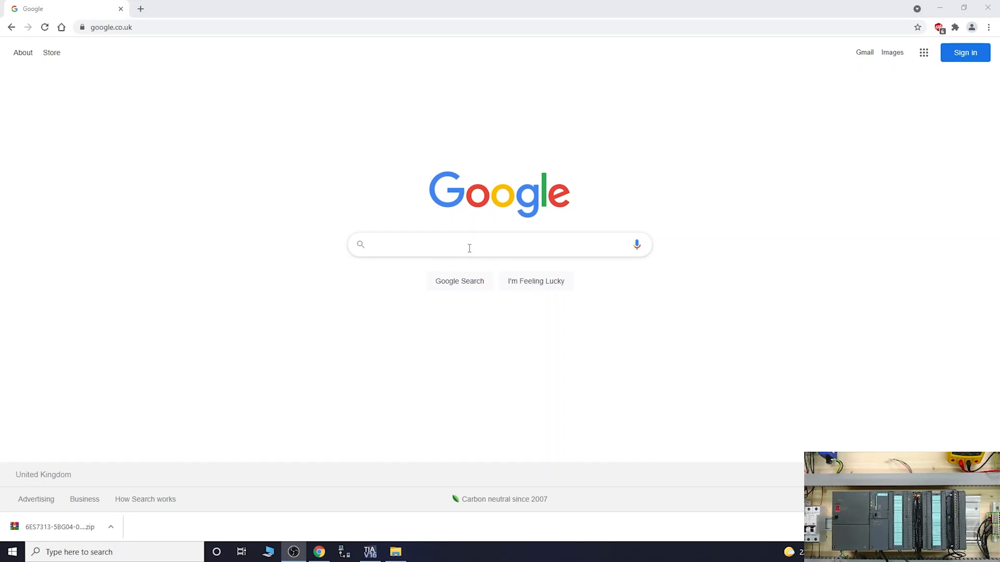
# Search Google for 'Siemens Mall' and open the 'Welcome - Industry Mall - Siemens WW' result.
pyautogui.click(469, 245)
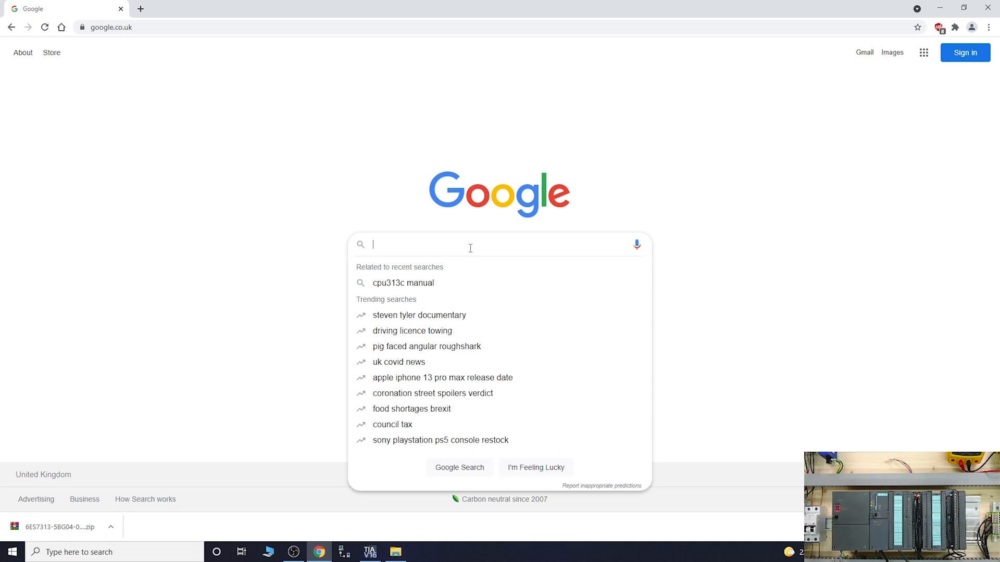
pyautogui.write('Siemens M')
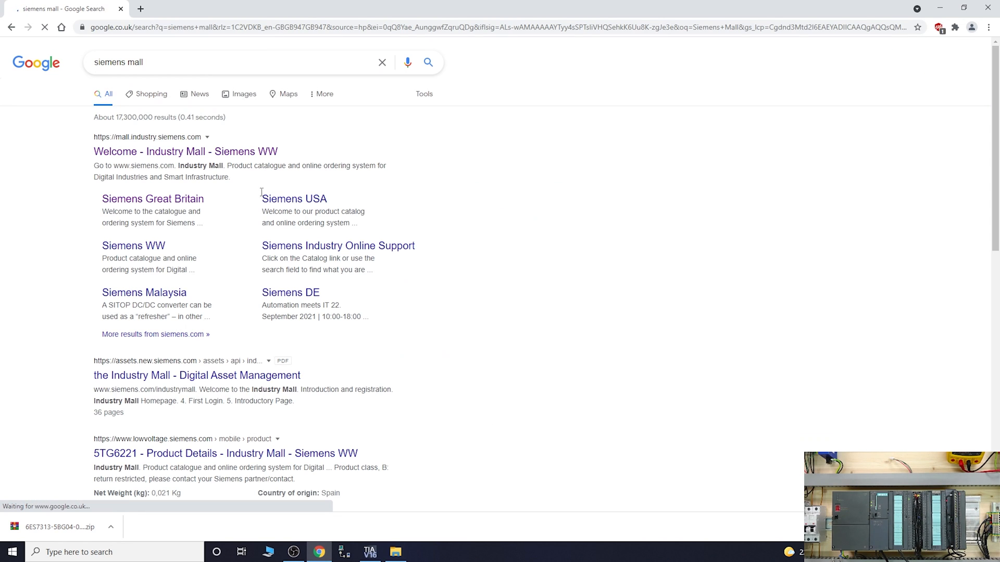
pyautogui.moveTo(186, 151)
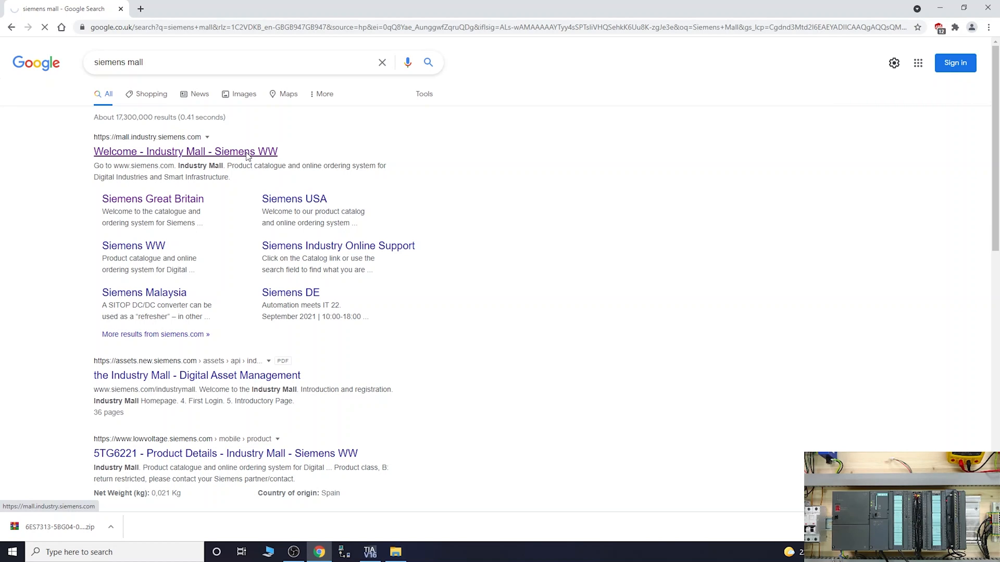
pyautogui.click(185, 151)
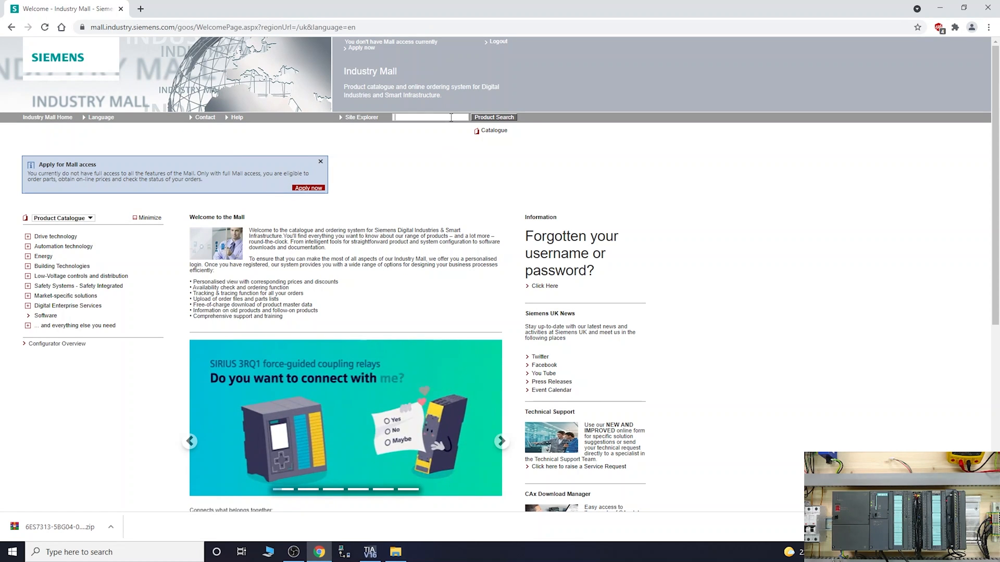
# Search the mall for 6ES7313-5BG04-0AB0 and open that CPU 313C's product details.
pyautogui.write('6ES7313-5BG04-0AB0')
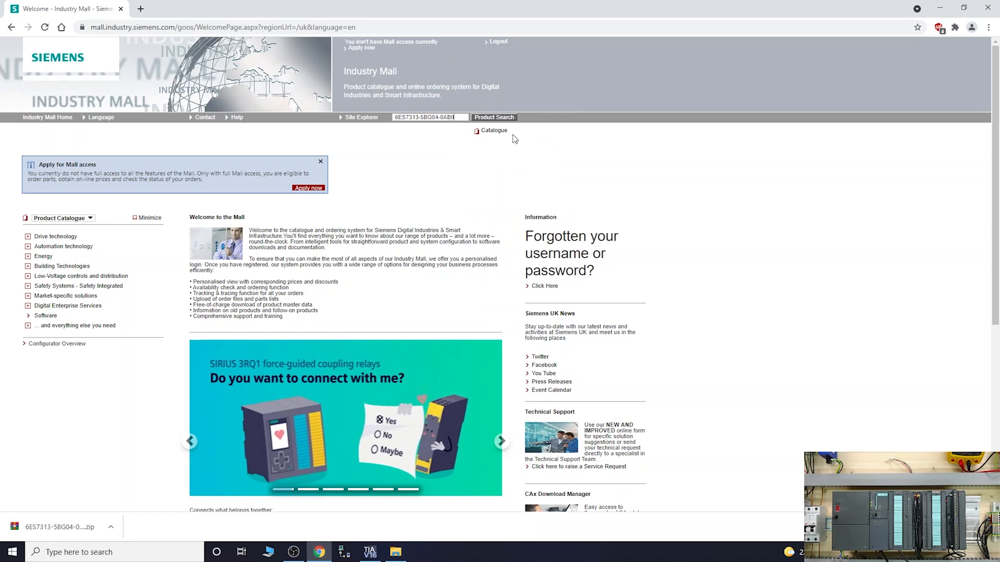
pyautogui.click(494, 118)
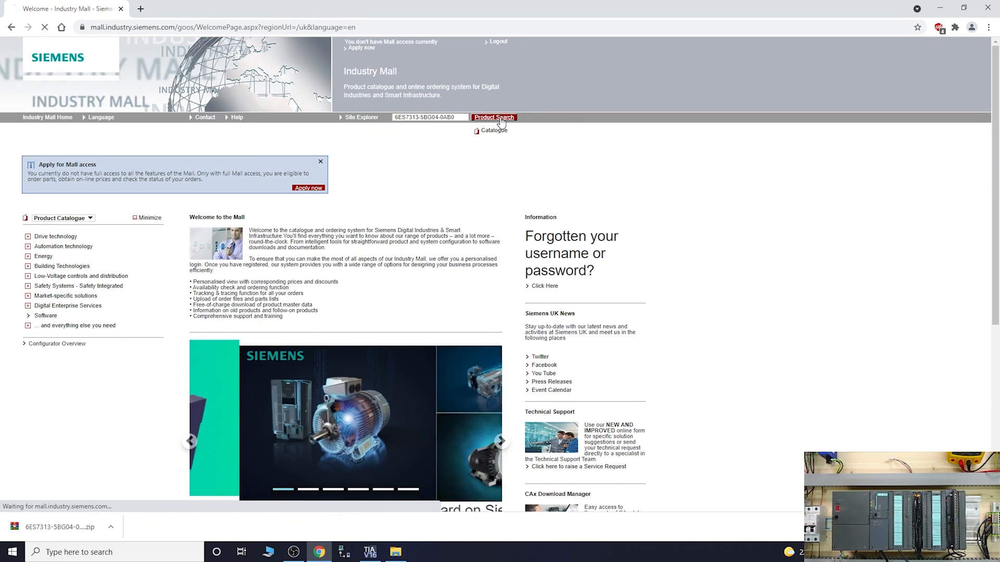
pyautogui.click(494, 117)
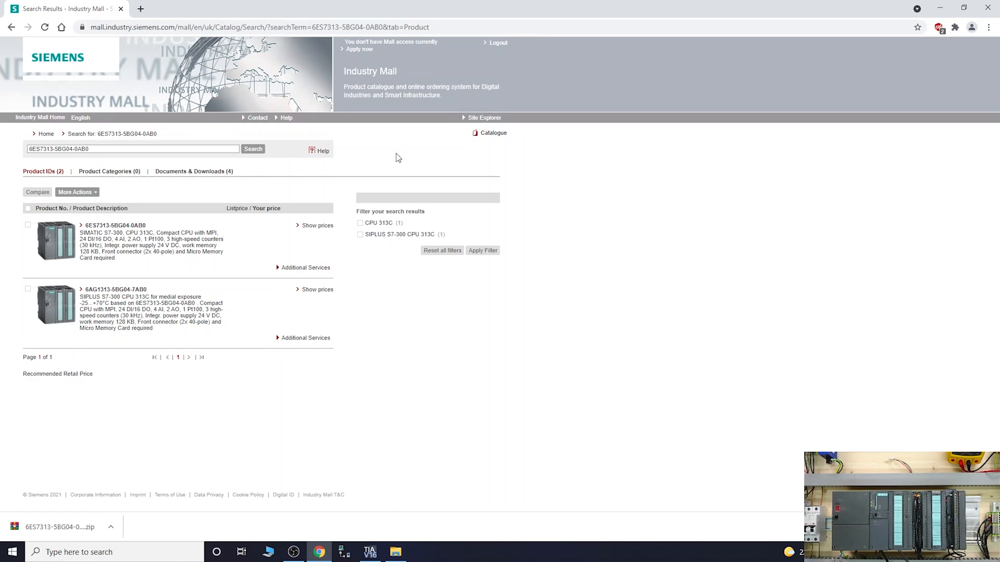
pyautogui.moveTo(153, 292)
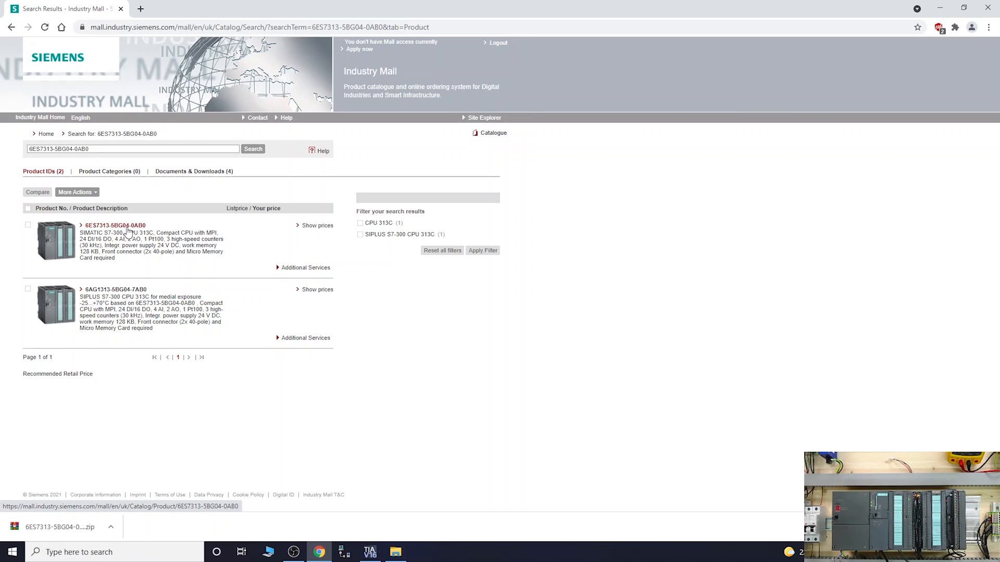
pyautogui.click(115, 225)
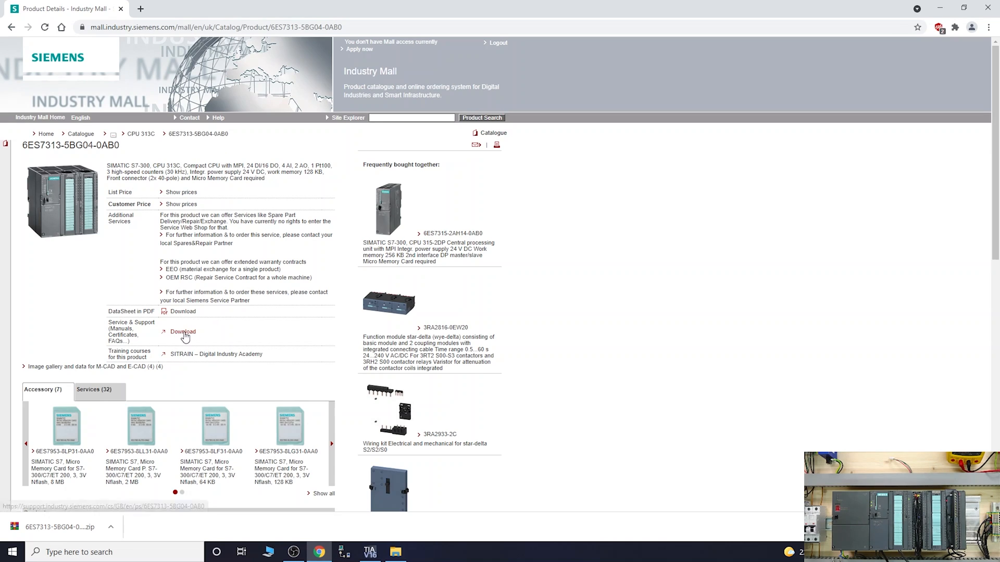
# Filter the CPU's support entries to Download and open 'Firmware updates for CPU 313C (6ES7313-5BG04-0AB0)'.
pyautogui.click(182, 331)
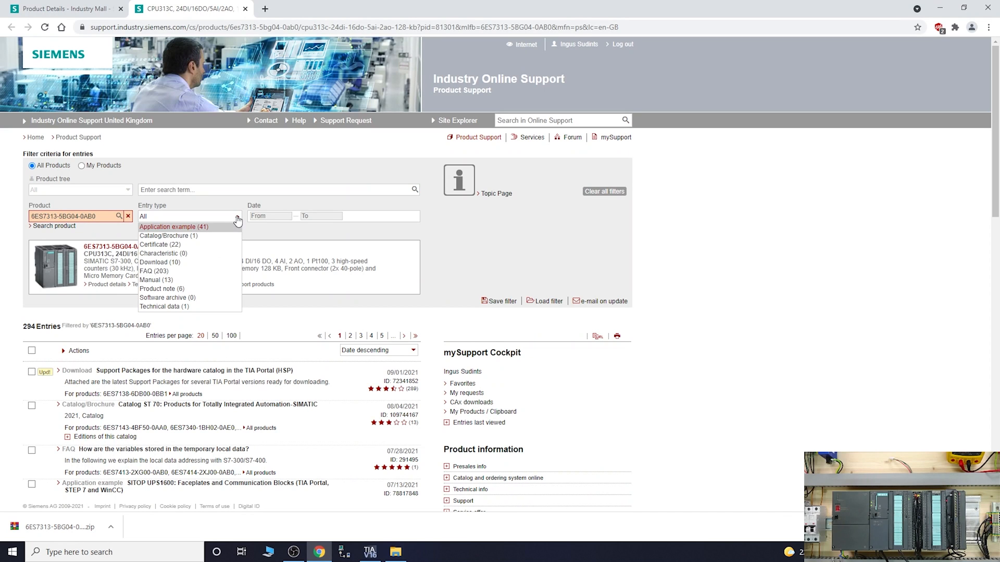
pyautogui.moveTo(155, 280)
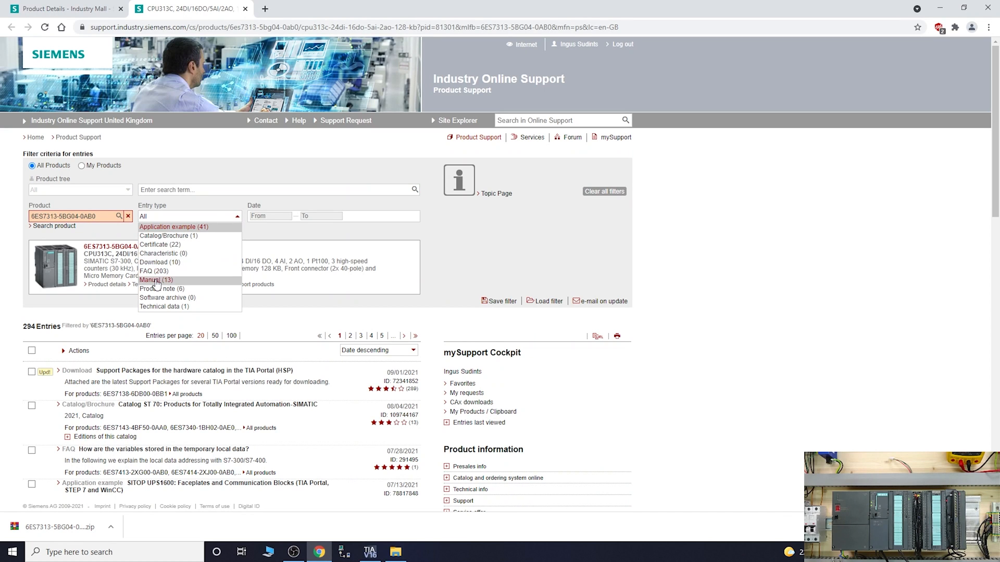
pyautogui.moveTo(162, 288)
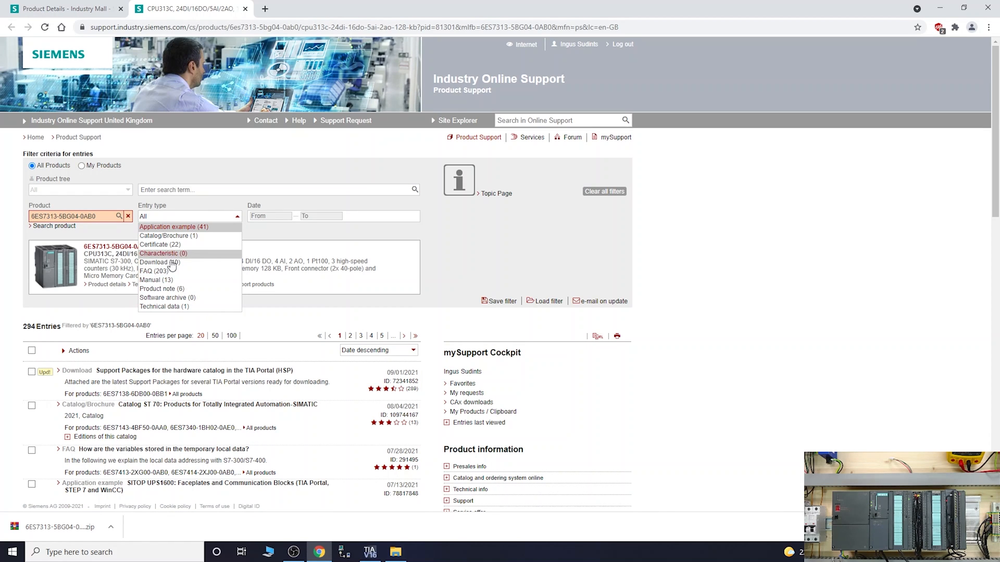
pyautogui.click(159, 263)
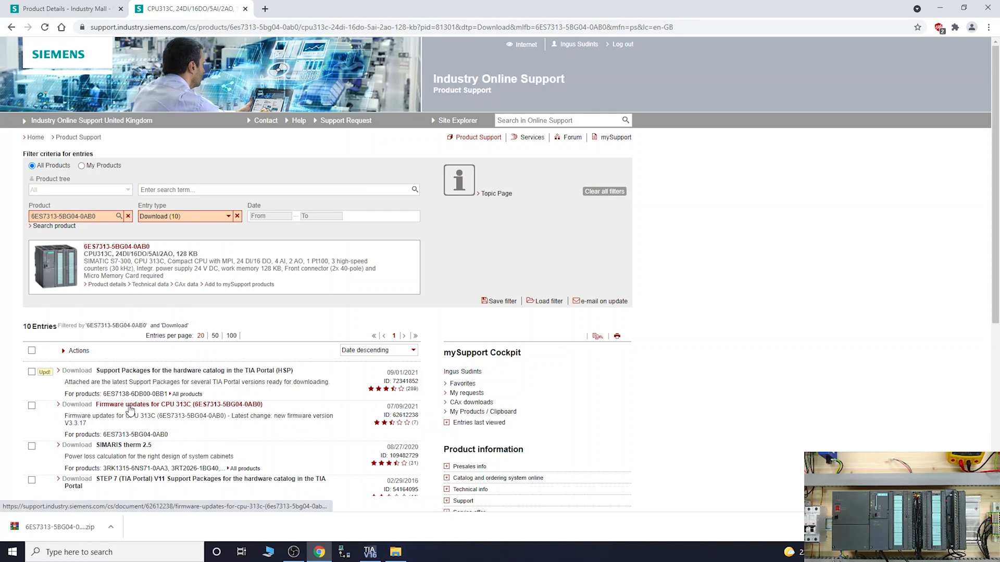
pyautogui.click(177, 404)
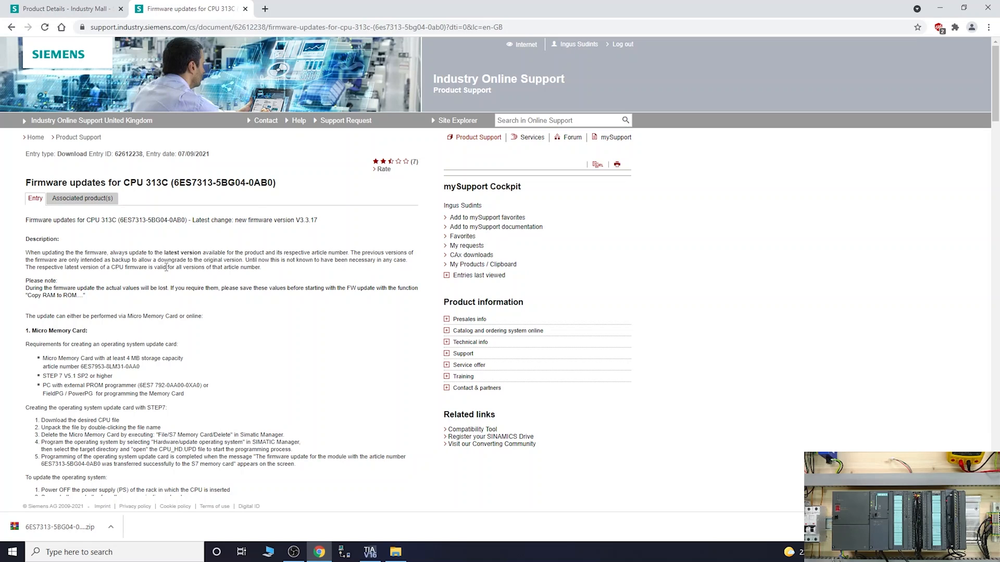
pyautogui.moveTo(237, 244)
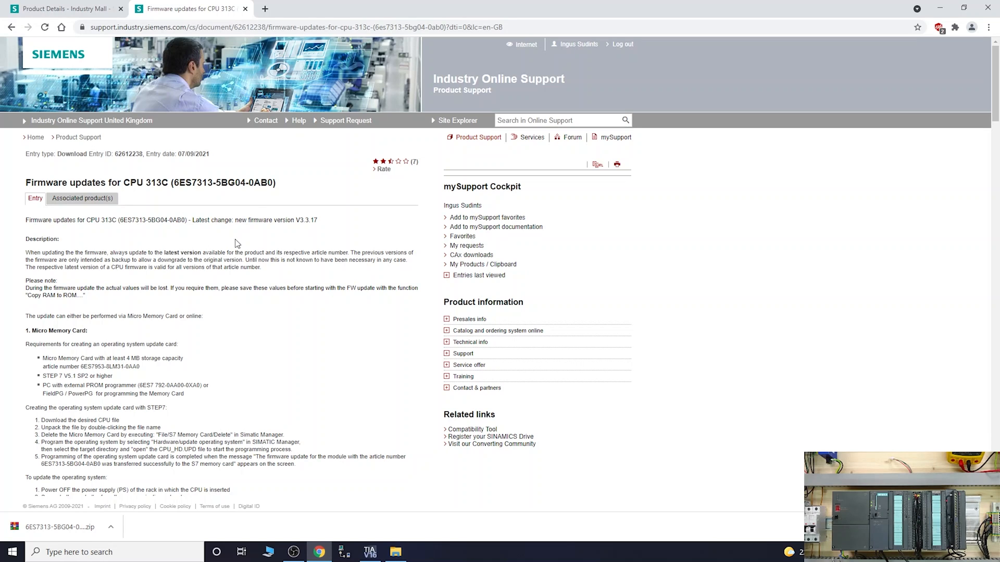
pyautogui.moveTo(587, 240)
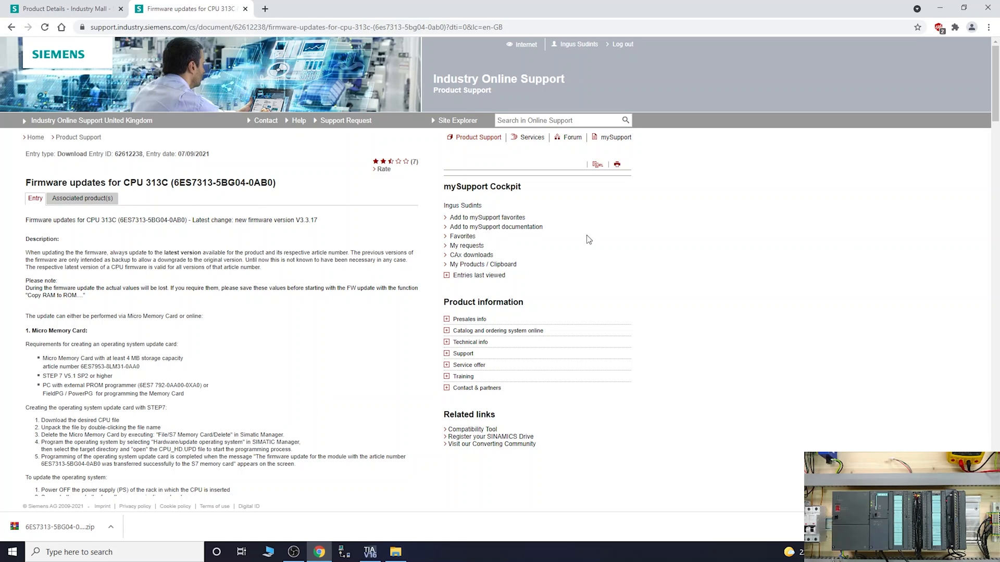
pyautogui.moveTo(325, 221)
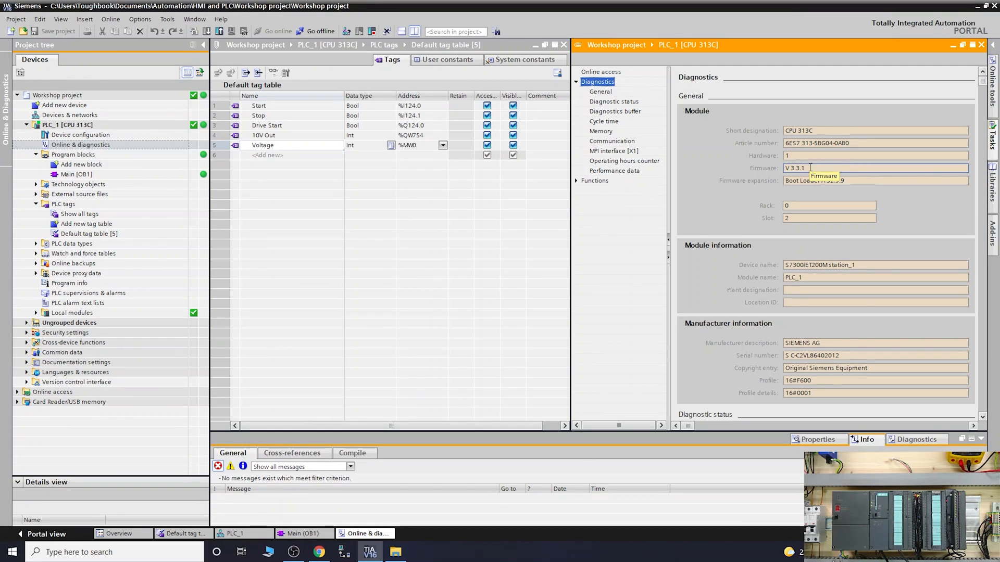
pyautogui.moveTo(736, 175)
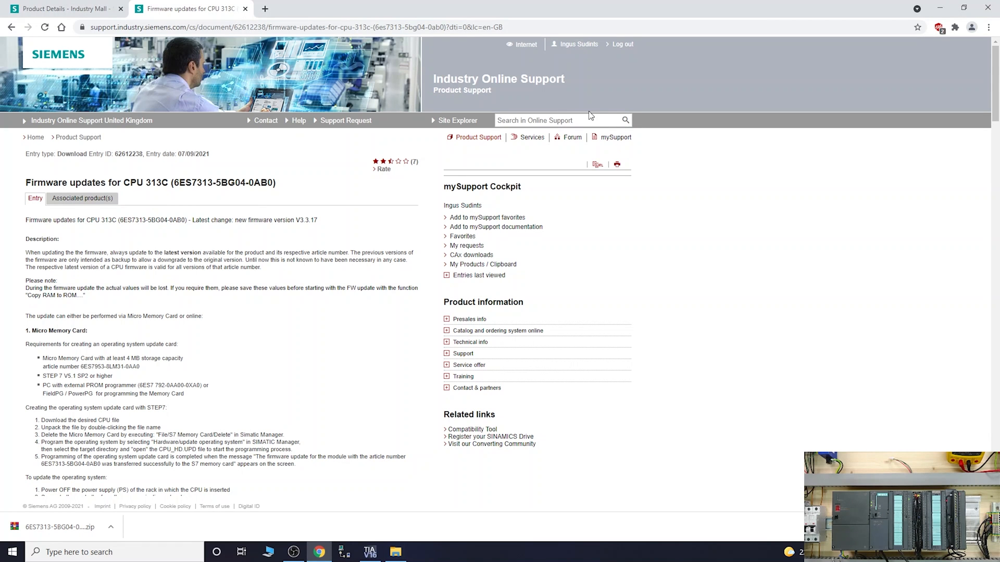
pyautogui.moveTo(983, 112)
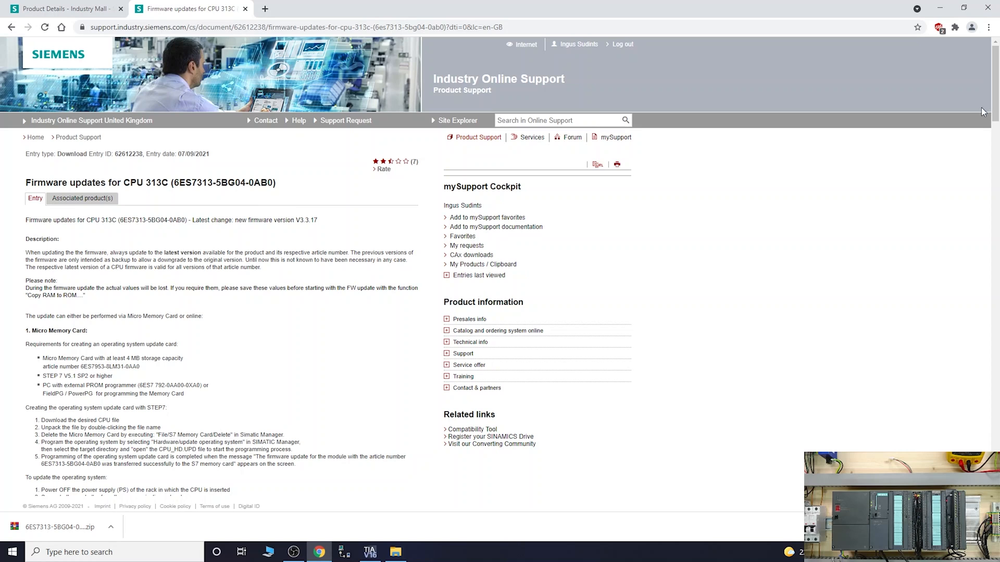
# Scroll the firmware page to the online update steps and the 6ES7313-5BG04-0AB0_V3317.zip download.
pyautogui.scroll(-3)
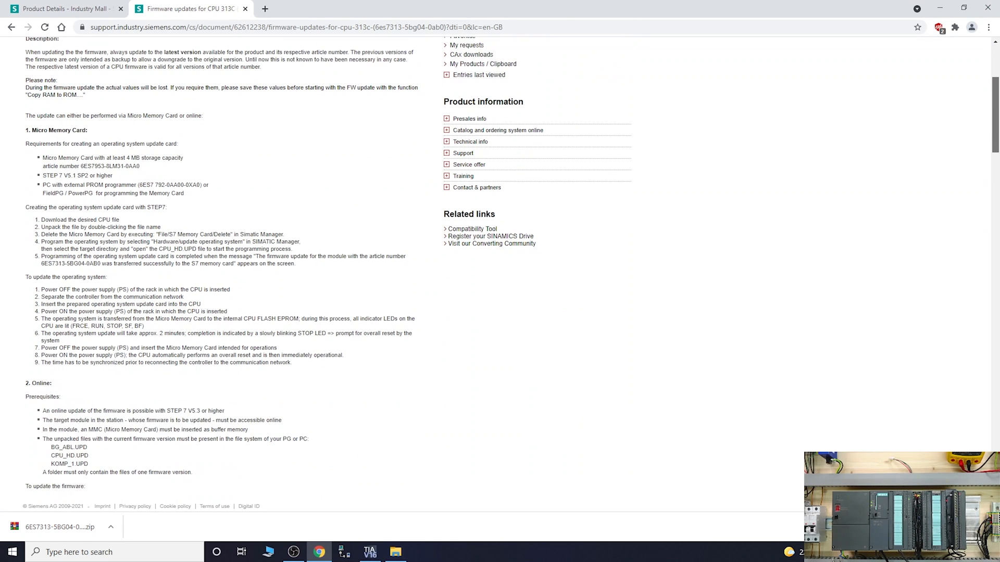
pyautogui.scroll(-3)
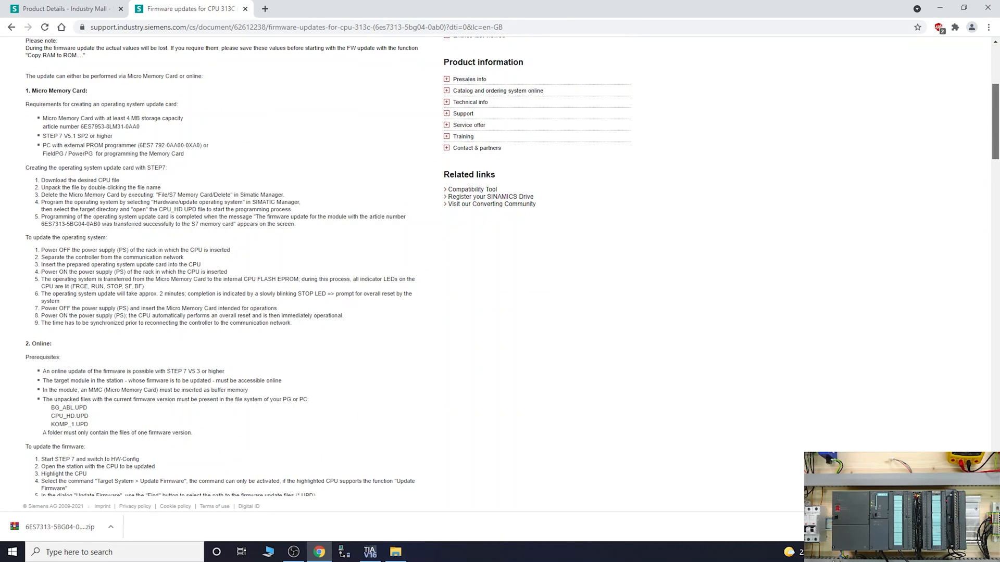
pyautogui.scroll(-3)
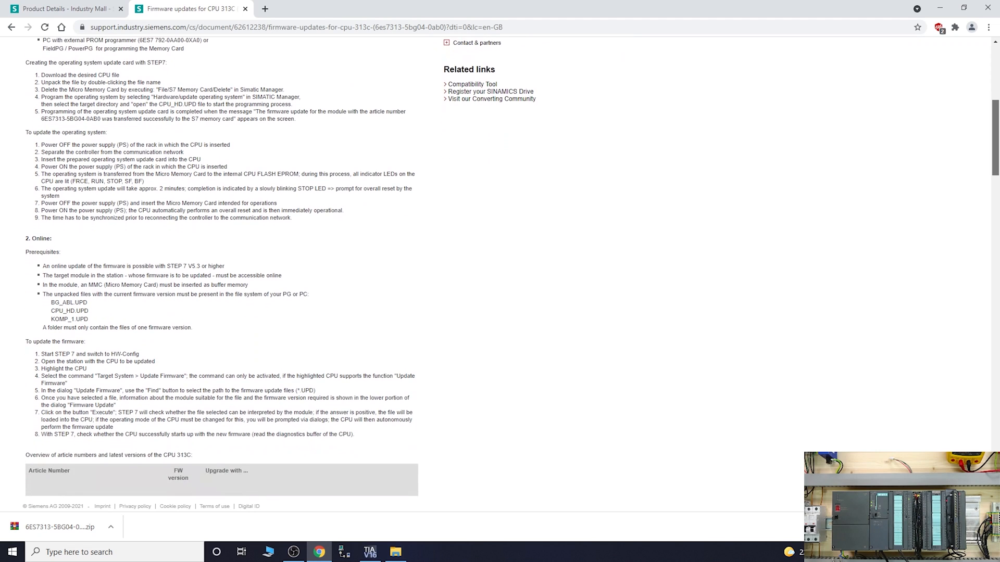
pyautogui.scroll(-3)
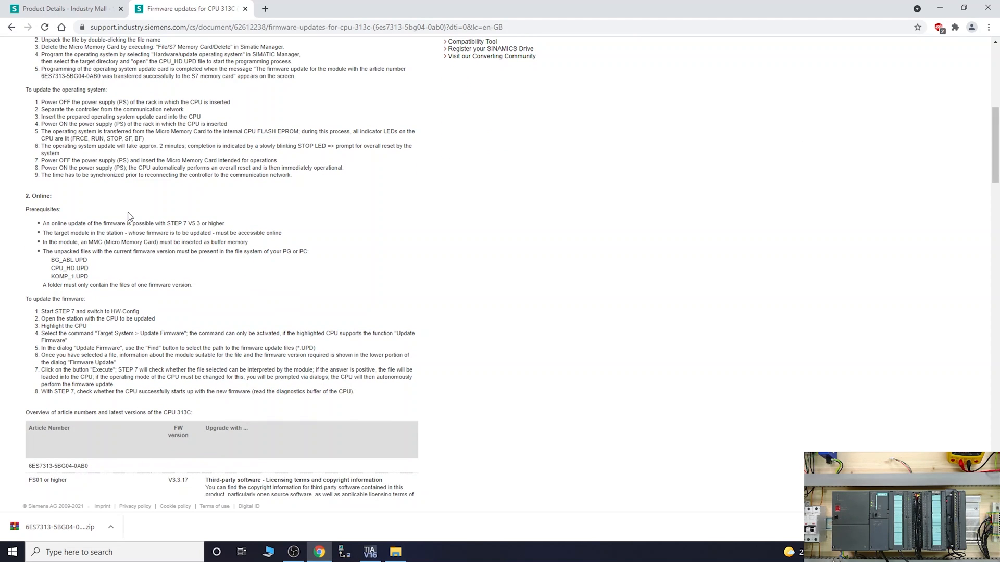
pyautogui.moveTo(82, 229)
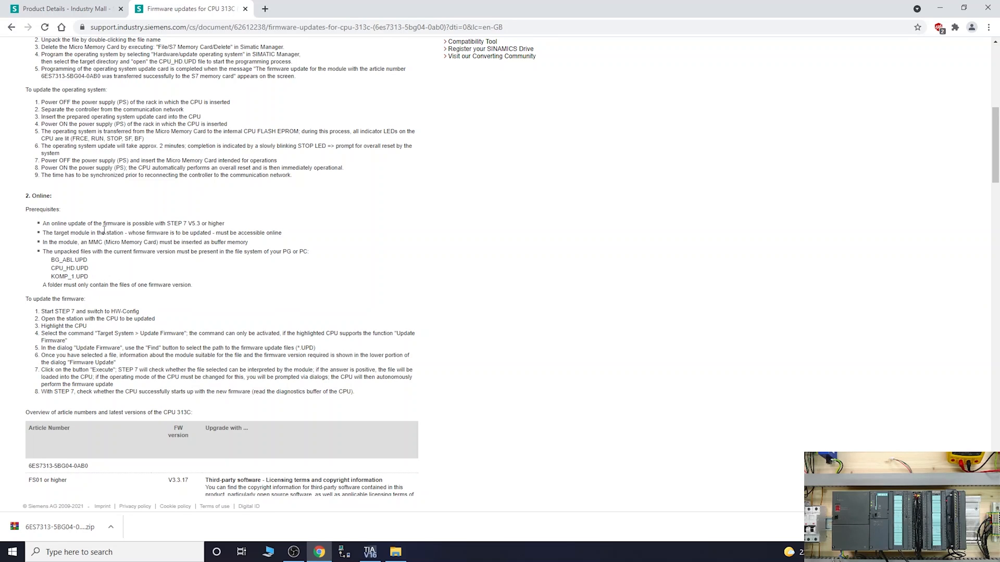
pyautogui.moveTo(66, 276)
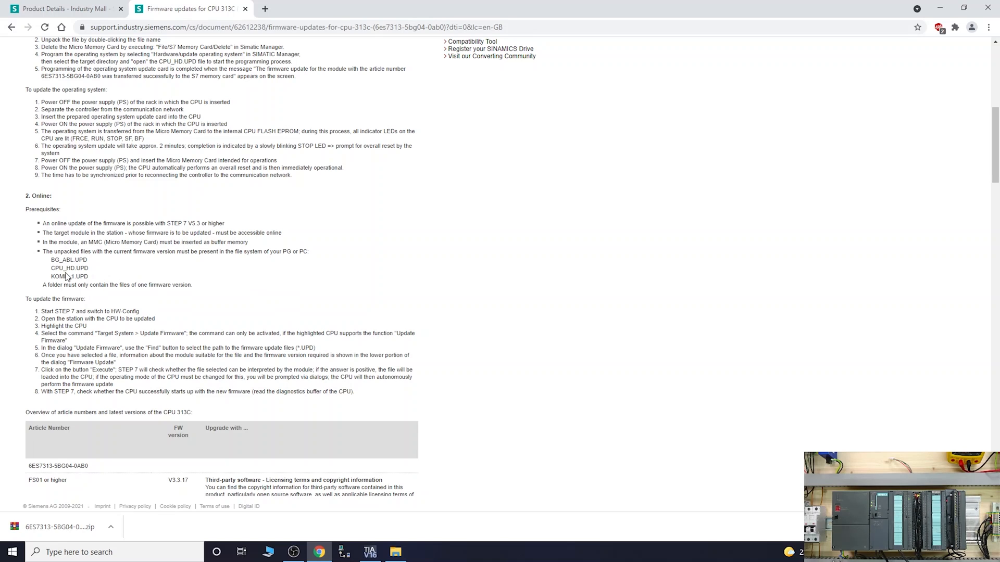
pyautogui.moveTo(81, 328)
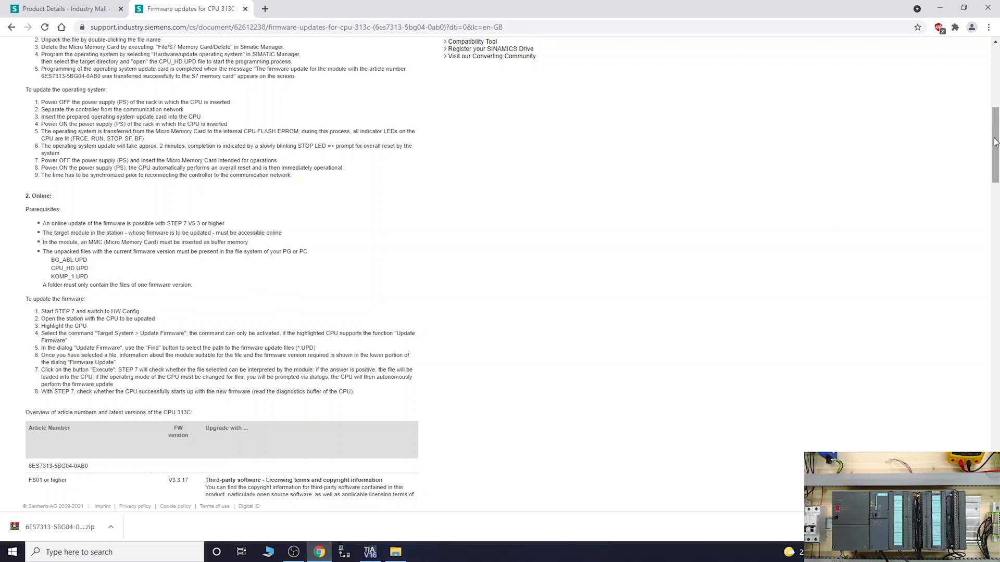
pyautogui.scroll(-3)
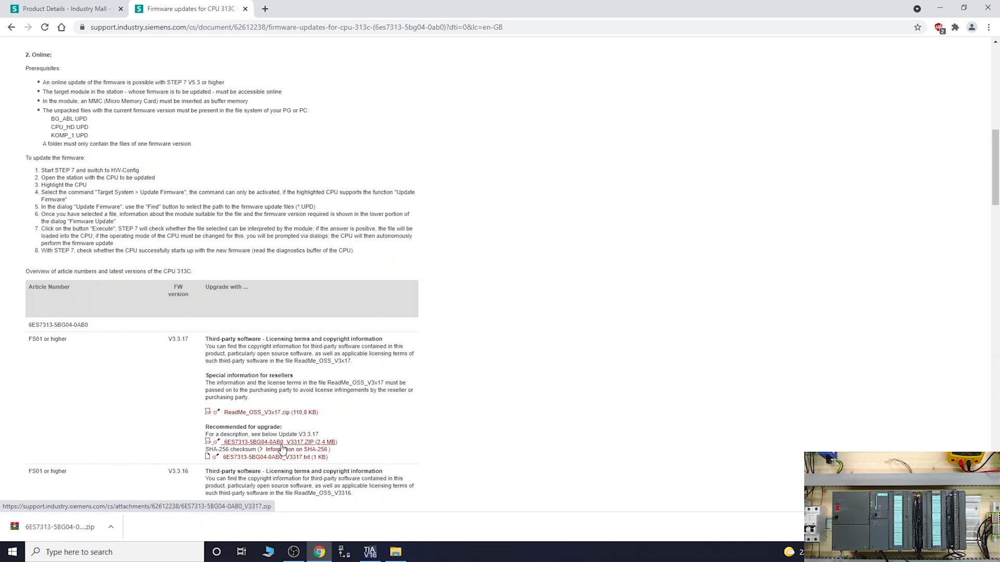
pyautogui.moveTo(356, 380)
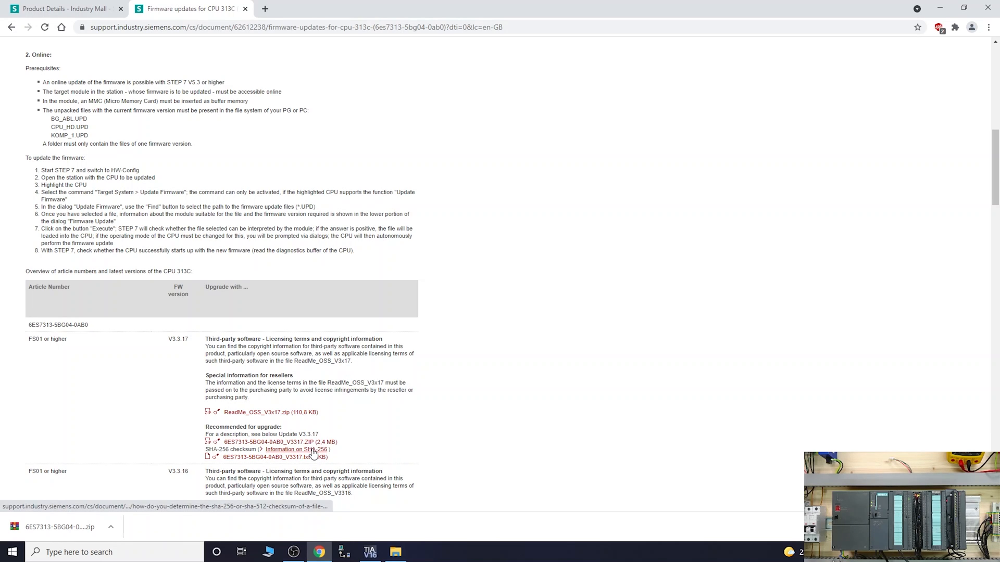
pyautogui.moveTo(371, 450)
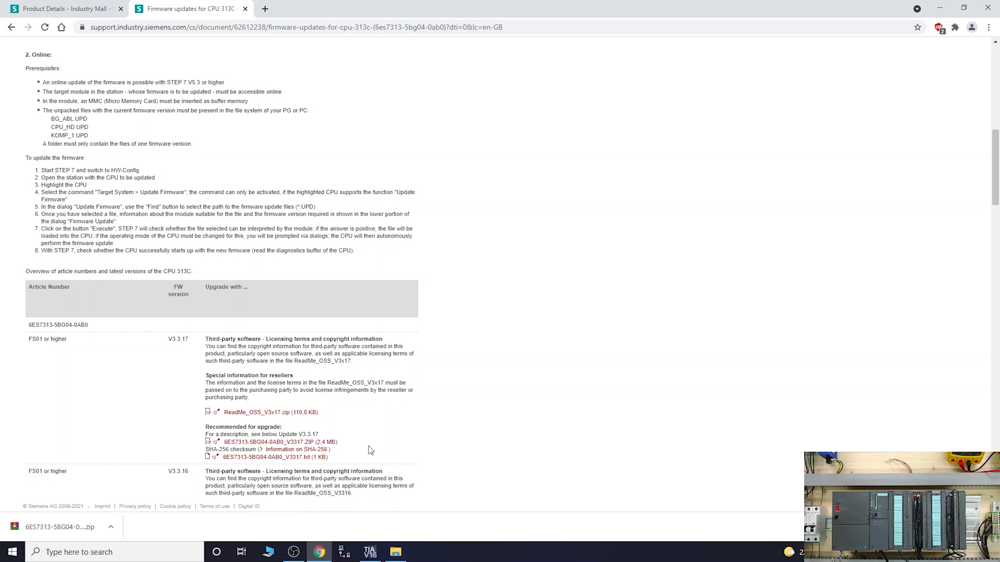
pyautogui.moveTo(196, 350)
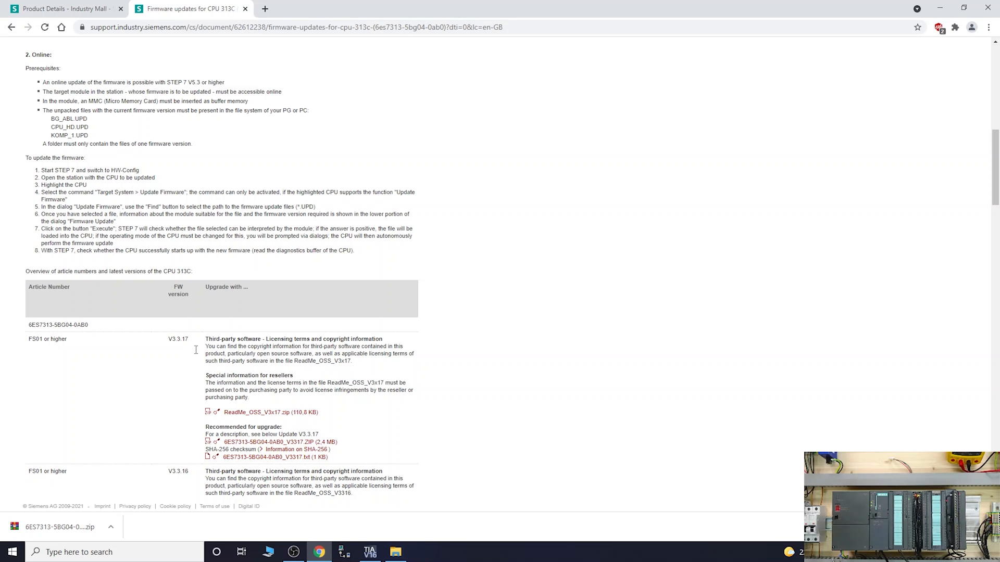
pyautogui.moveTo(270, 388)
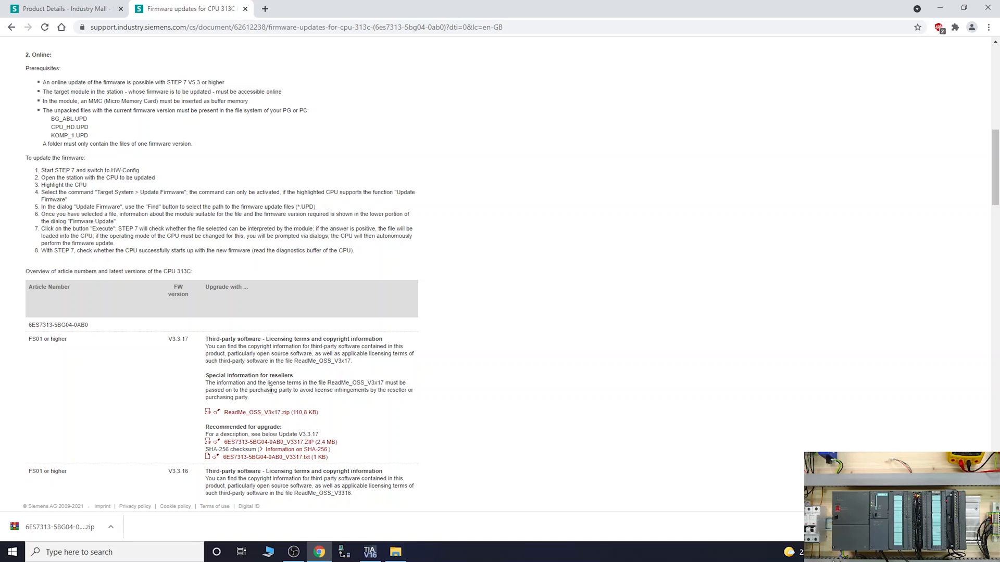
pyautogui.moveTo(100, 504)
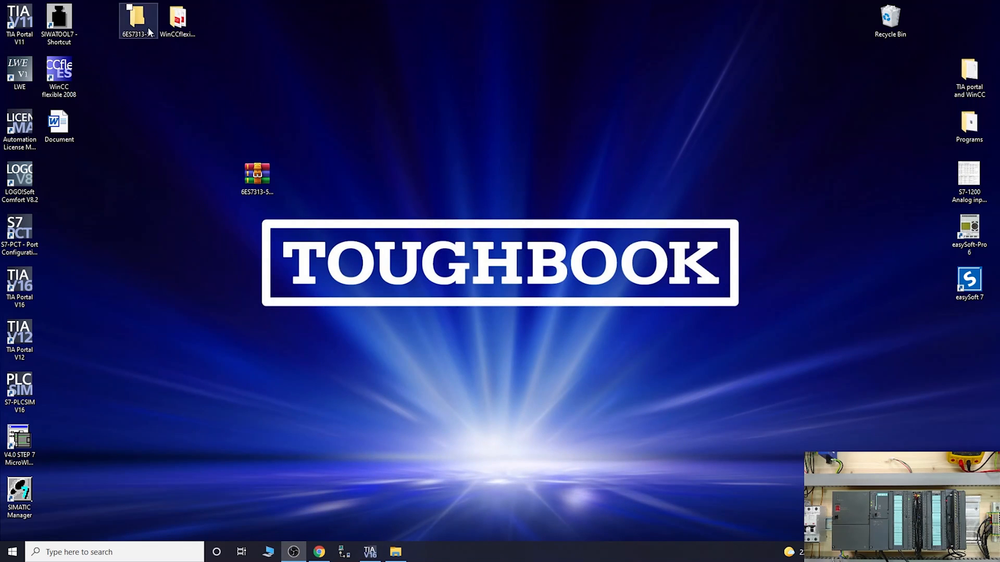
# View the extracted 6ES7313-5BG04-0AB0_V3317 folder's BG_ABL.UPD, CPU_HD.UPD and KOMP_1.UPD files, then close it.
pyautogui.doubleClick(138, 19)
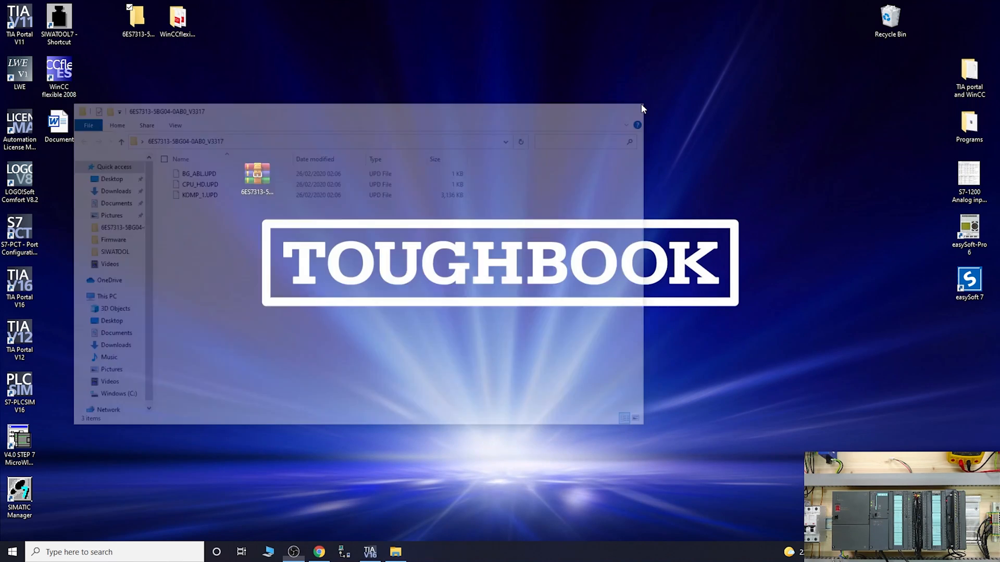
pyautogui.click(635, 111)
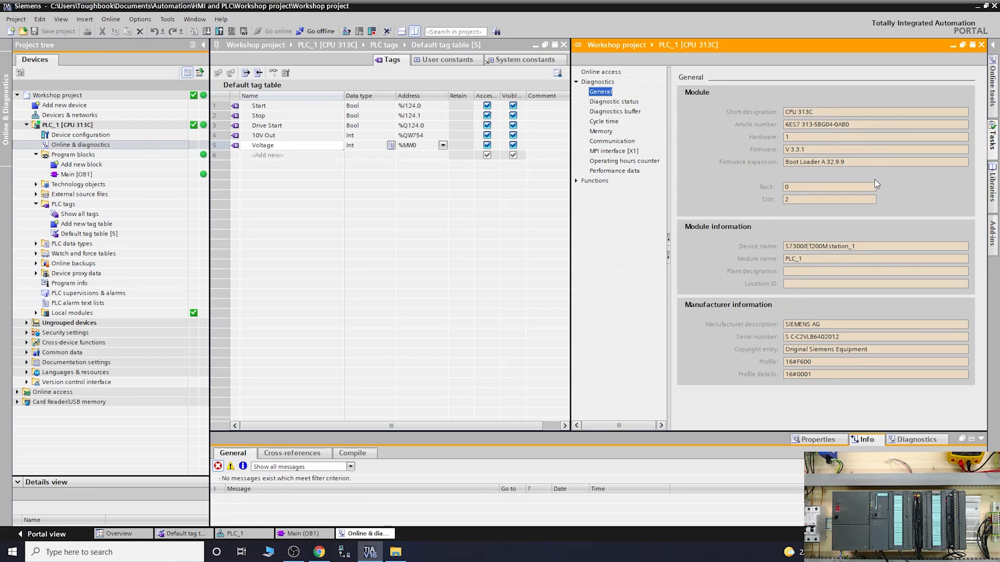
pyautogui.moveTo(578, 186)
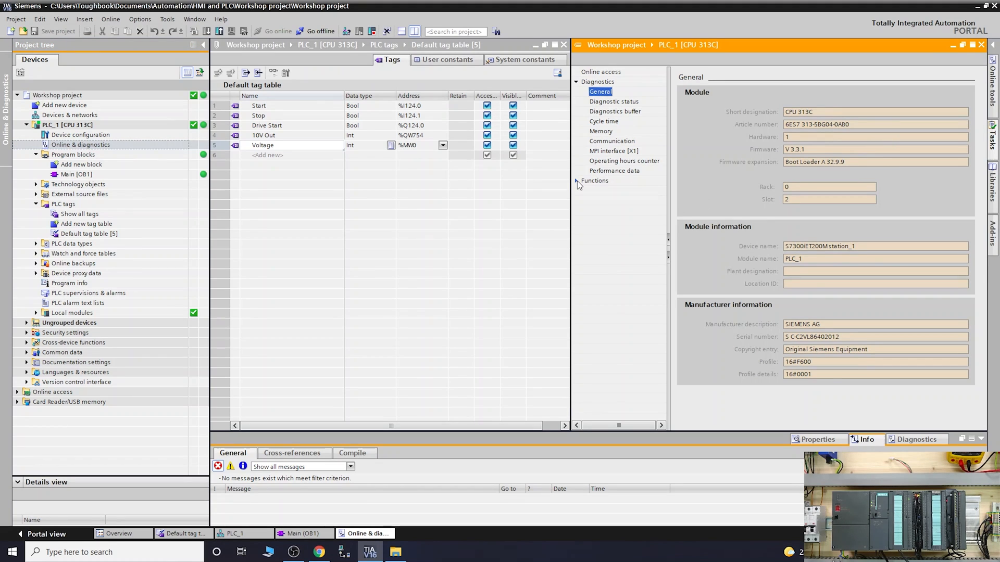
# In Functions > Firmware update, browse to and load KOMP_1.UPD, listing V3.3.17 as suitable.
pyautogui.click(594, 180)
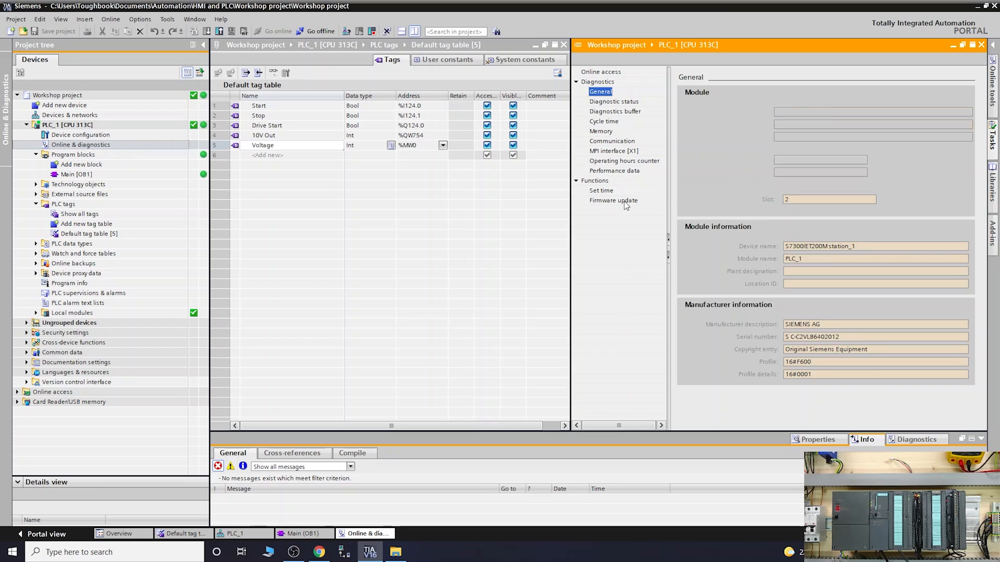
pyautogui.click(613, 200)
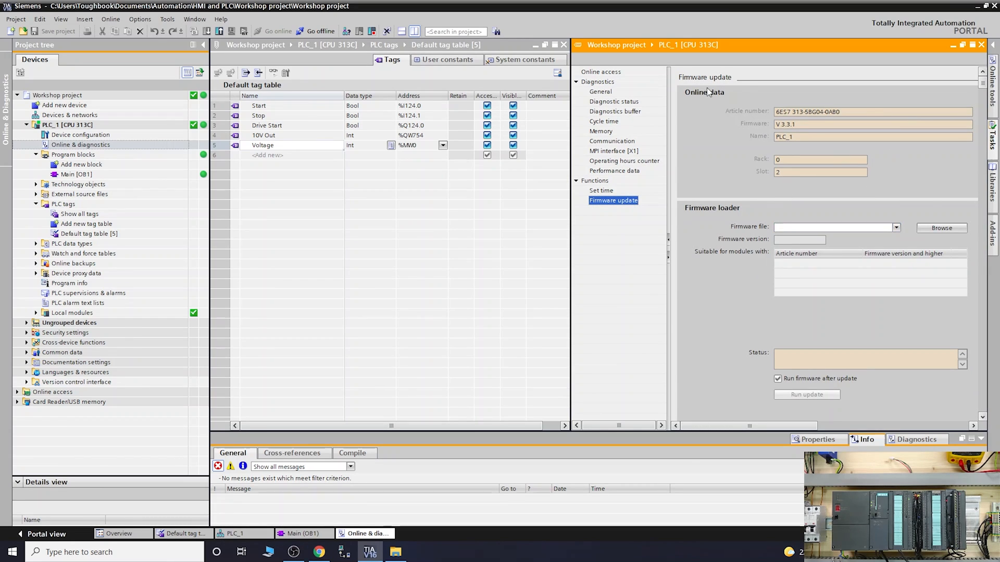
pyautogui.moveTo(825, 158)
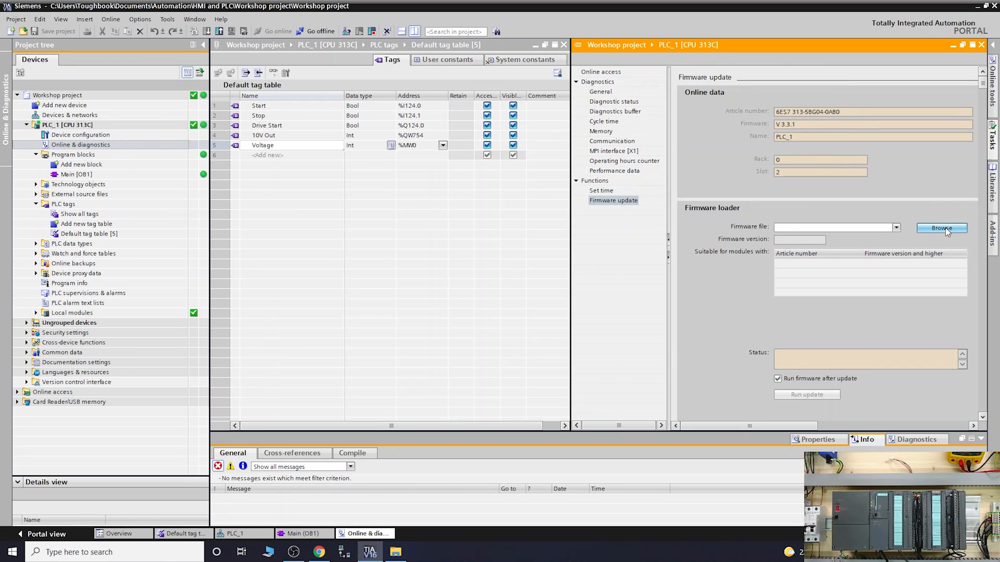
pyautogui.click(942, 228)
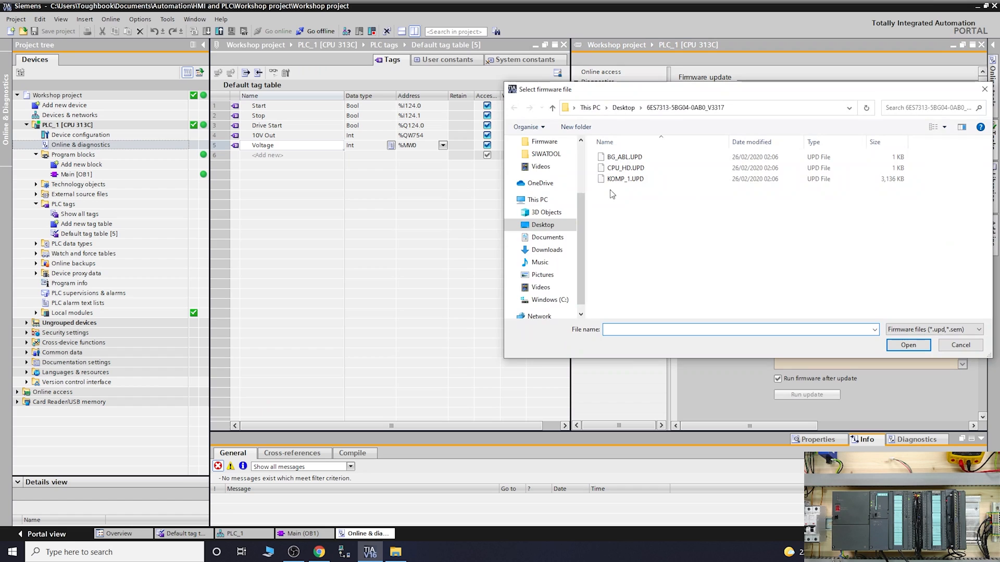
pyautogui.moveTo(625, 178)
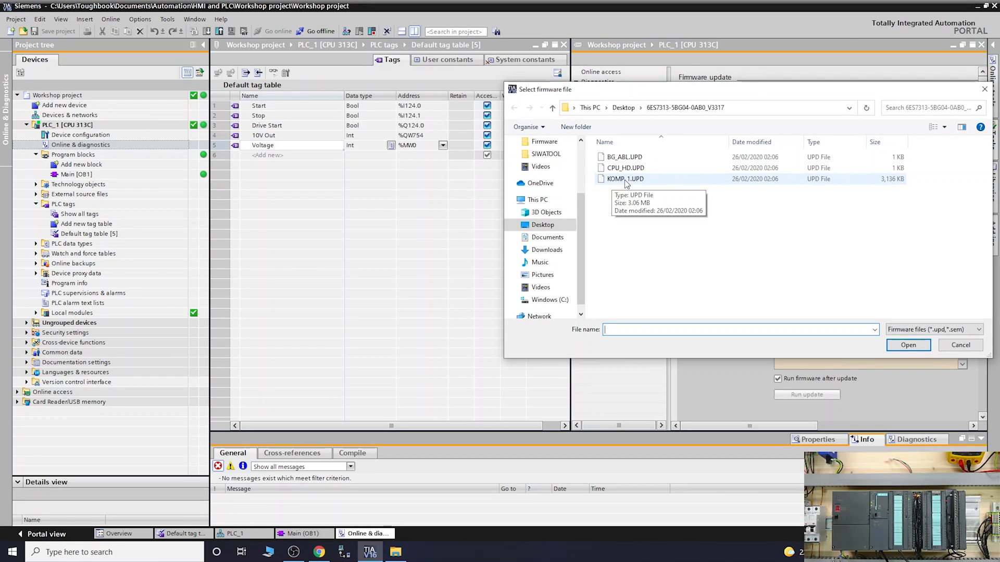
pyautogui.click(625, 178)
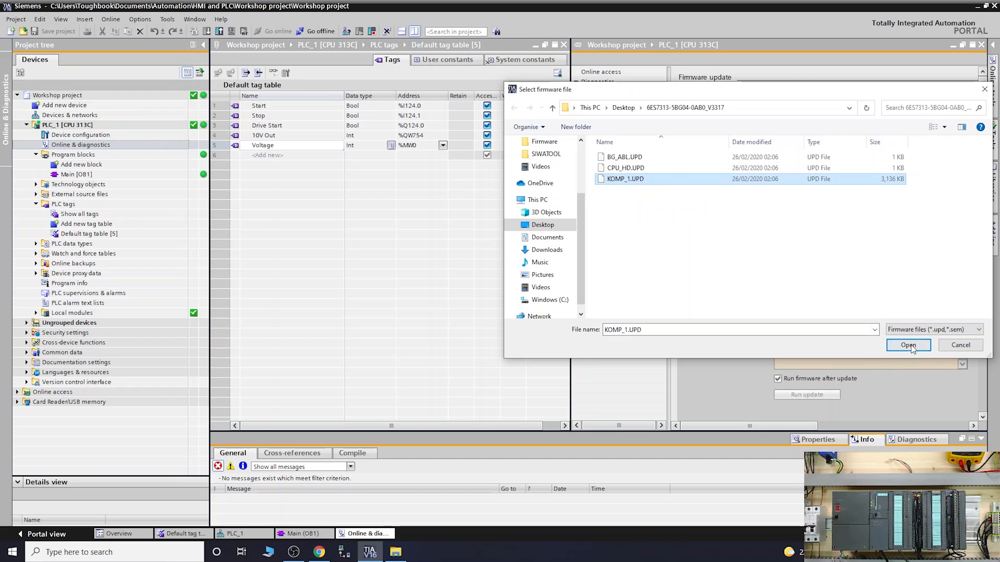
pyautogui.click(908, 345)
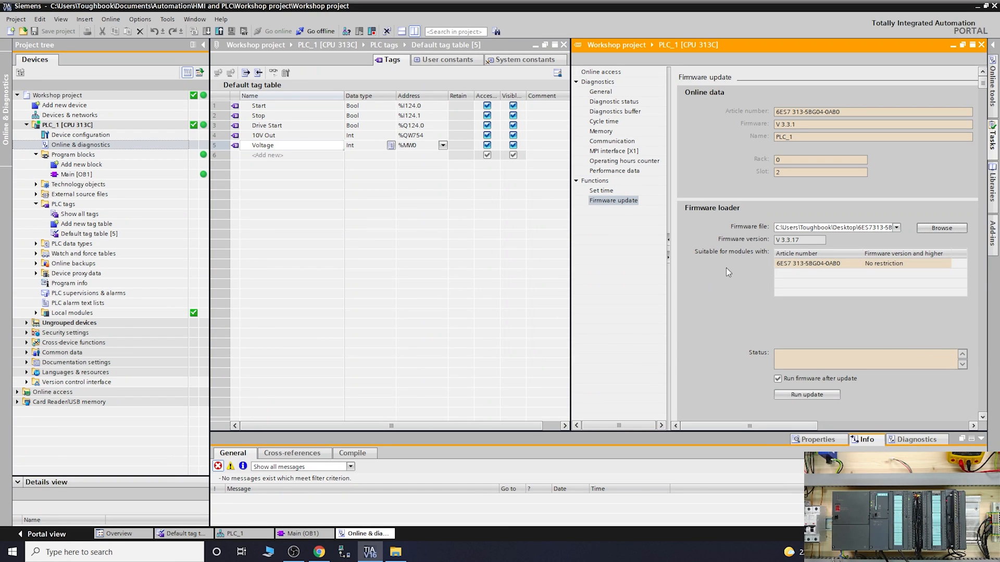
# Run the V3.3.17 update, answering Yes to put the CPU into STOP so the update begins.
pyautogui.click(799, 239)
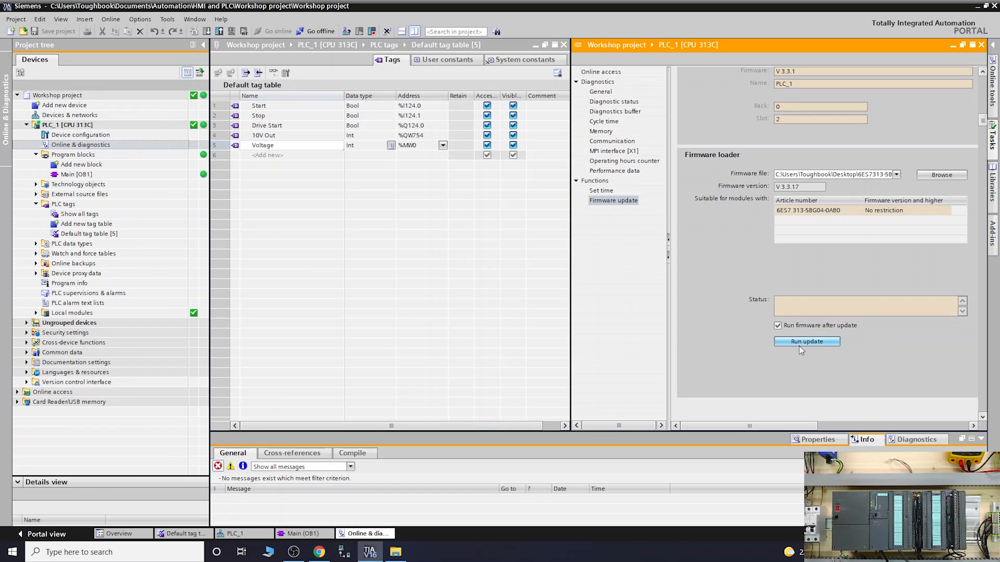
pyautogui.click(806, 342)
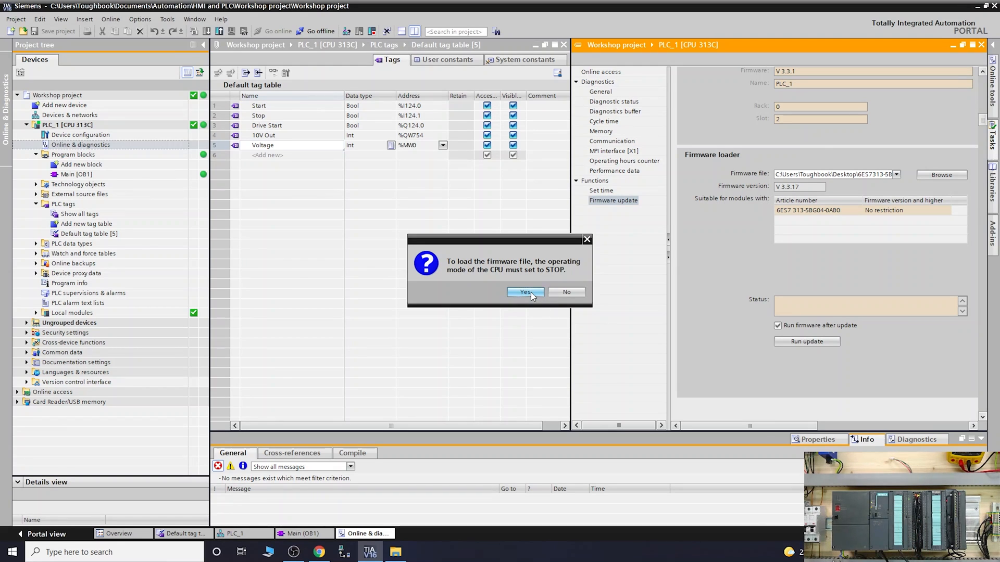
pyautogui.click(523, 291)
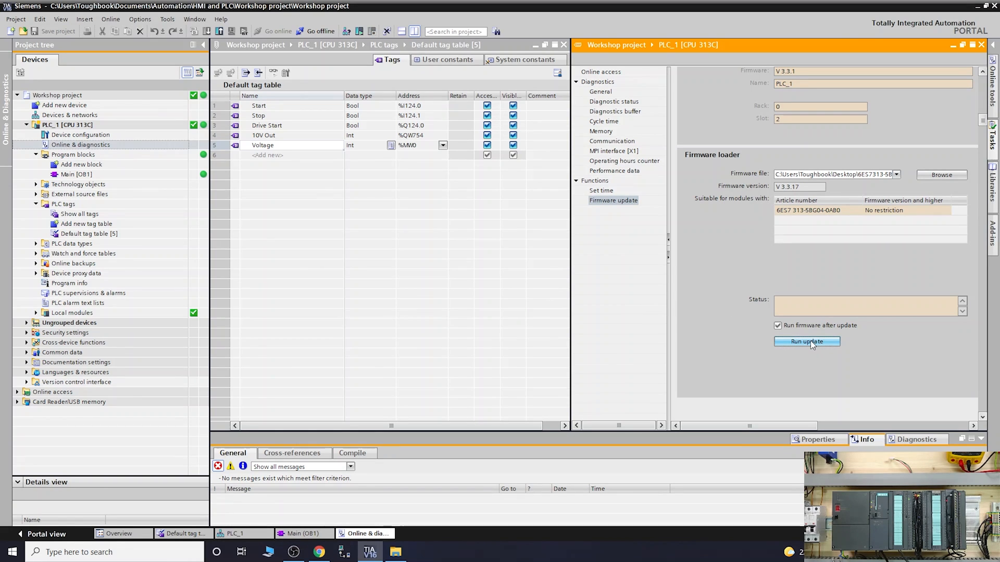
pyautogui.click(806, 342)
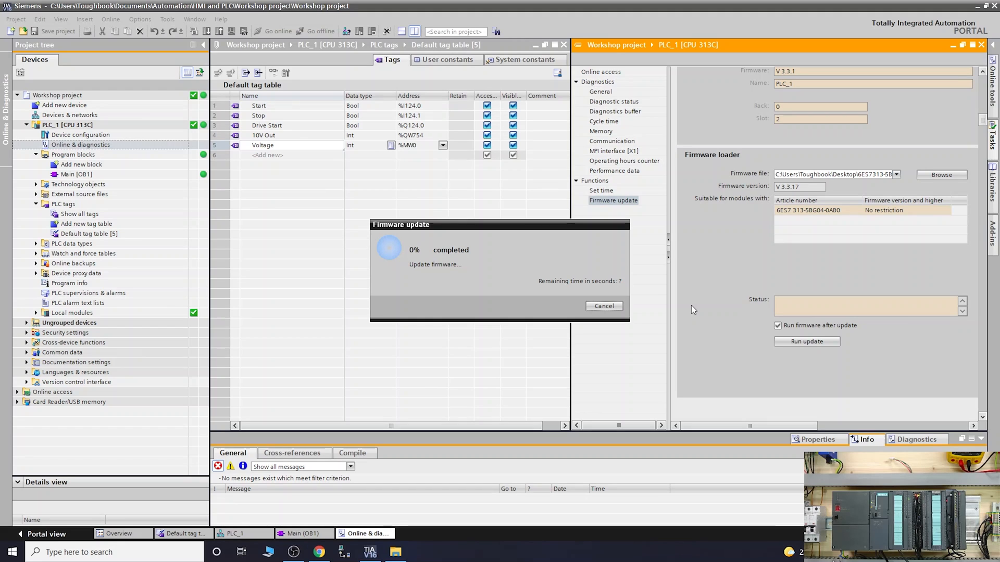
pyautogui.moveTo(543, 275)
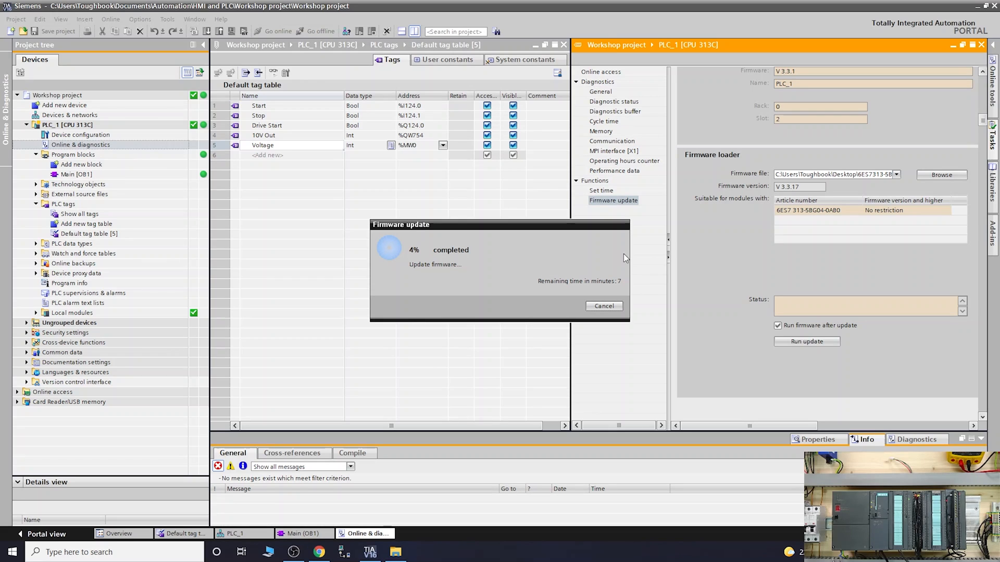
pyautogui.moveTo(690, 273)
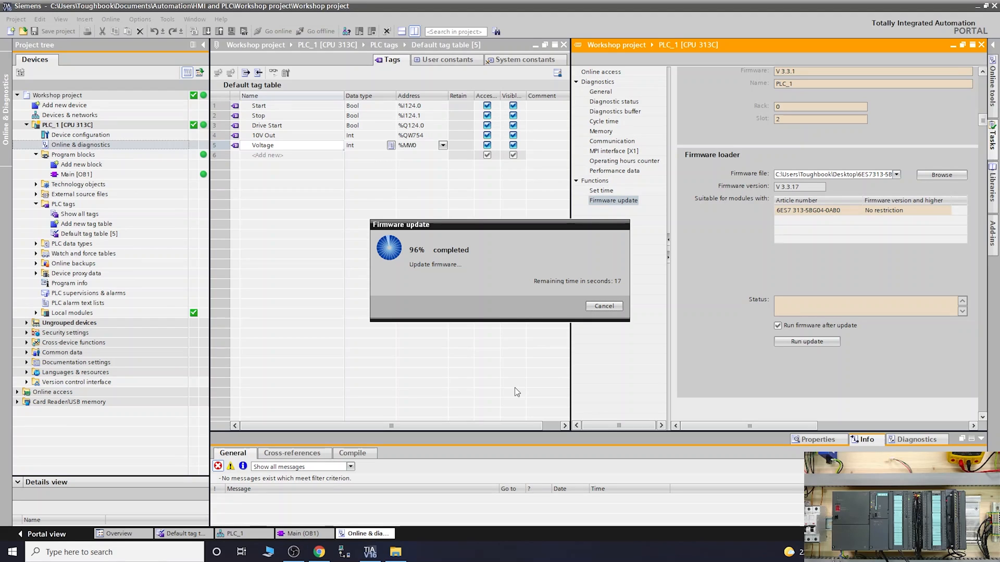
pyautogui.moveTo(515, 304)
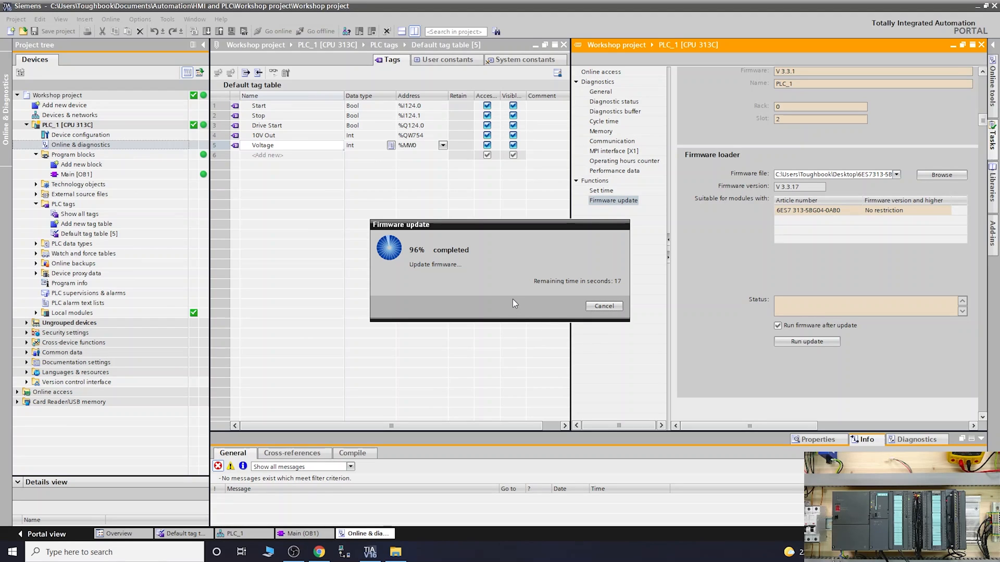
pyautogui.moveTo(520, 265)
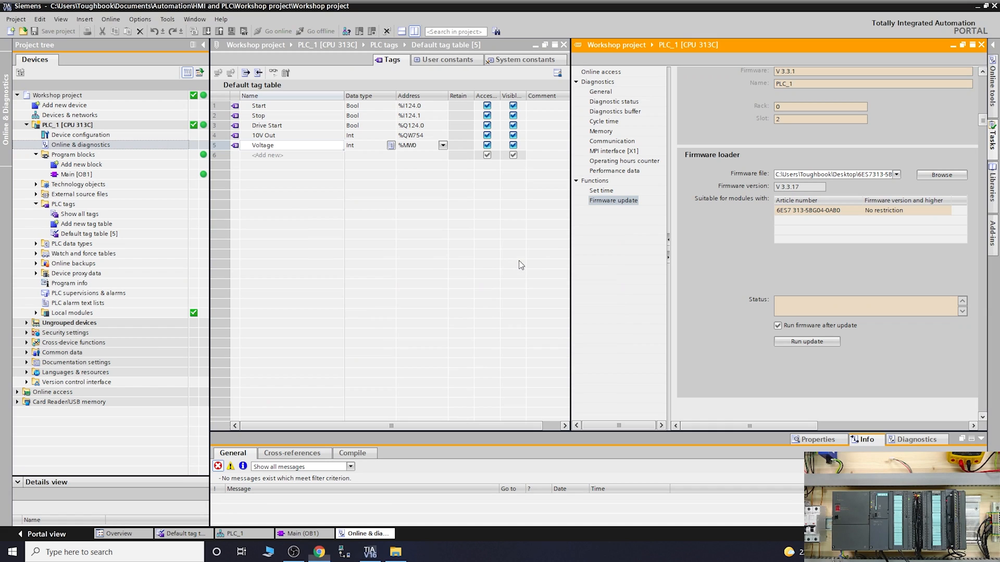
# Run the update to transfer firmware V3.3.17 onto PLC_1 (6ES7 313-5BG04-0AB0).
pyautogui.click(806, 341)
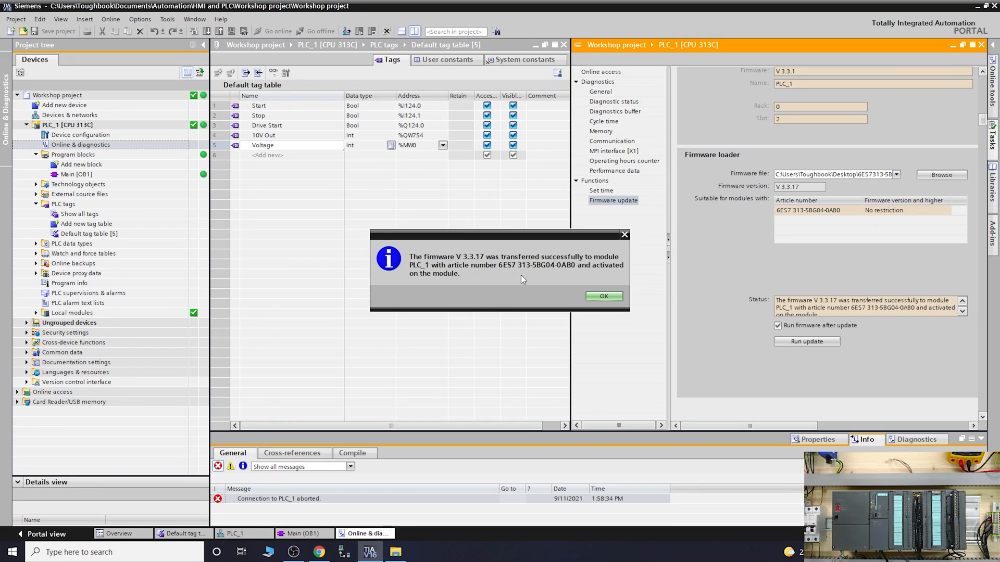
pyautogui.moveTo(492, 282)
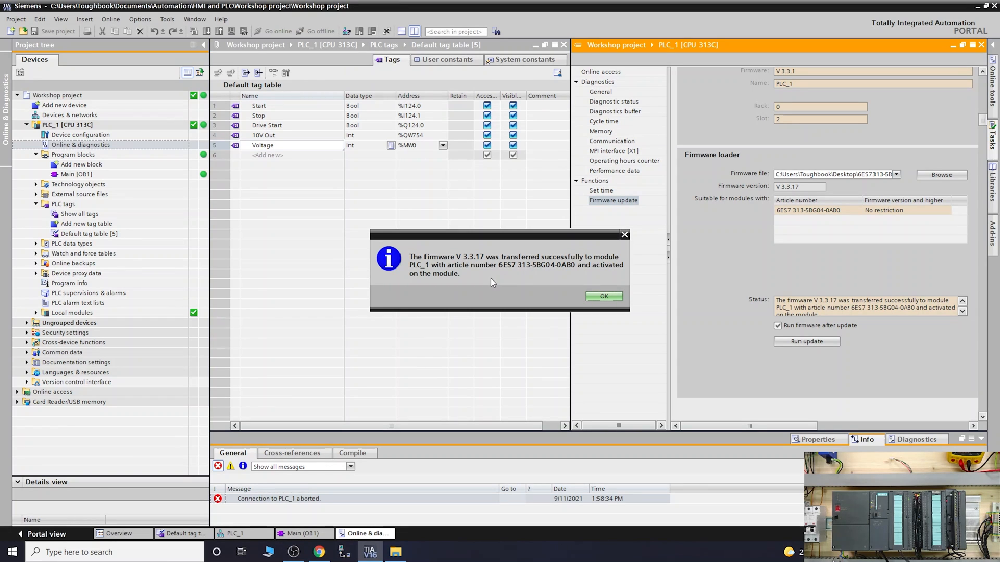
pyautogui.moveTo(533, 285)
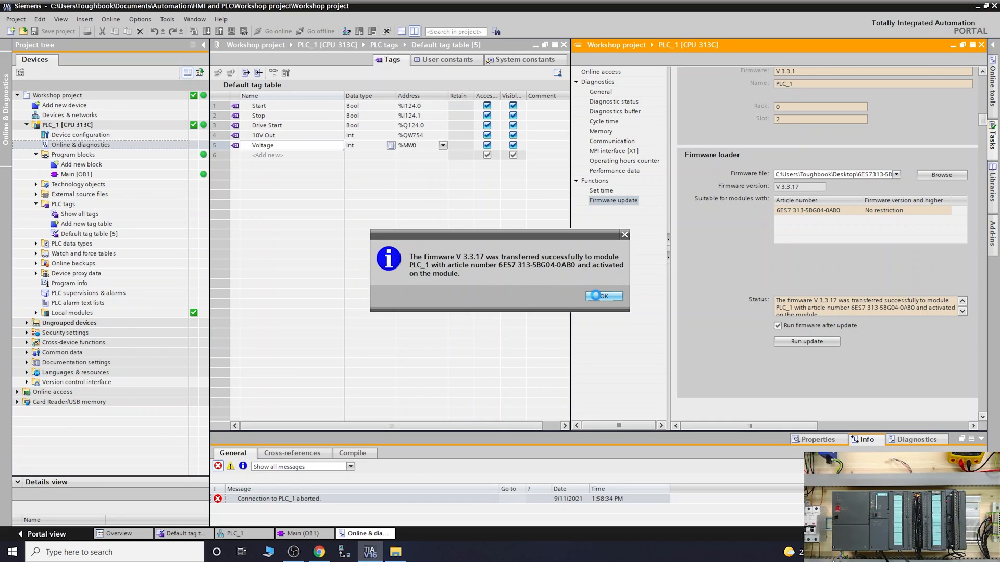
# Confirm the successful transfer message with OK, leaving the CPU reporting V 3.3.17.
pyautogui.click(603, 295)
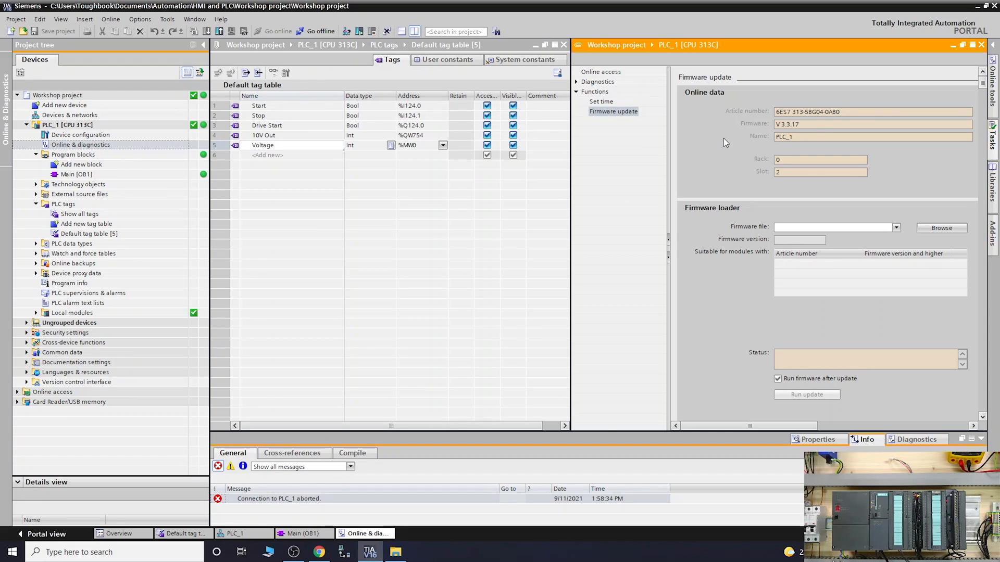
pyautogui.moveTo(813, 132)
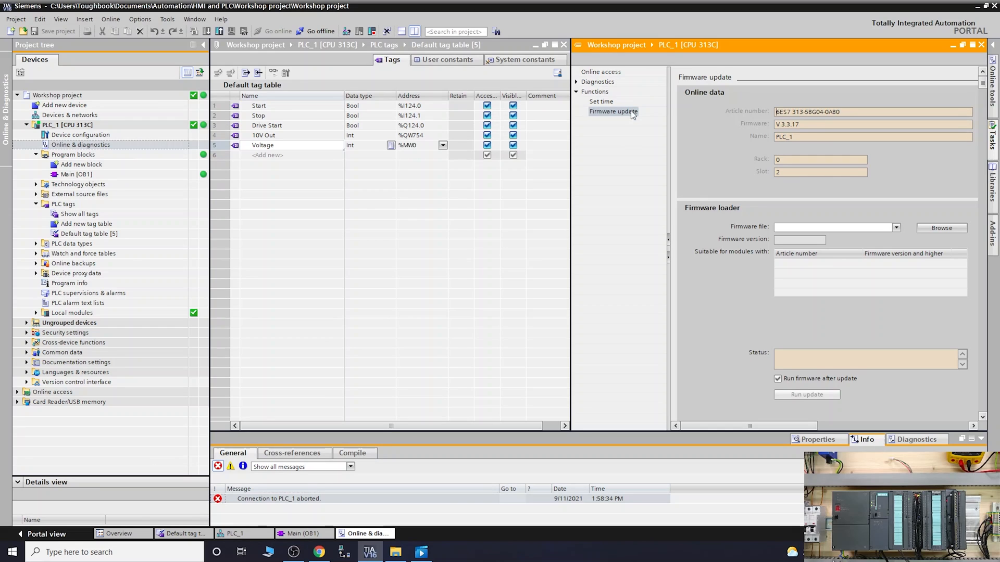
# View the Diagnostic status (OK), then the Diagnostics buffer showing the STARTUP to RUN transition.
pyautogui.click(576, 81)
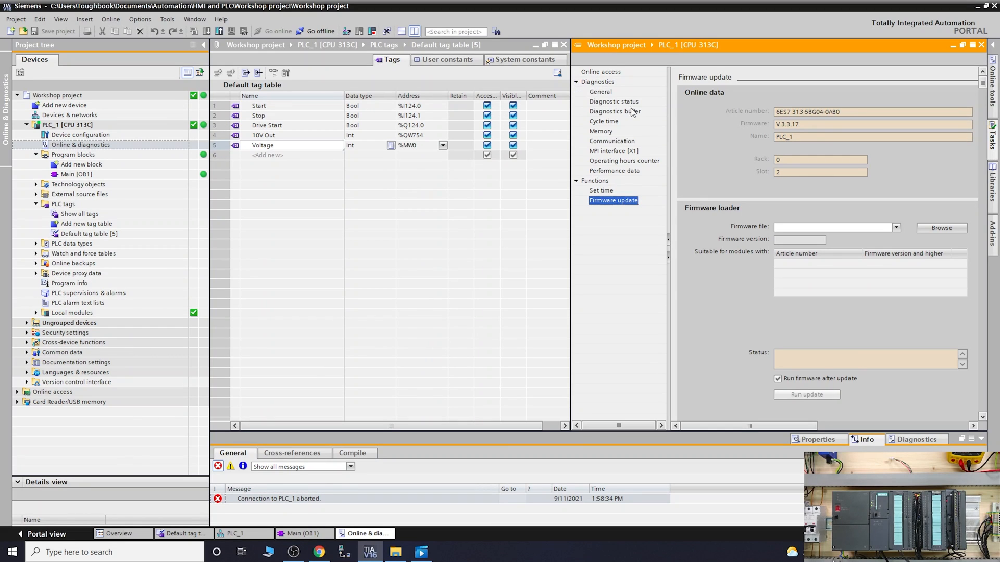
pyautogui.click(613, 101)
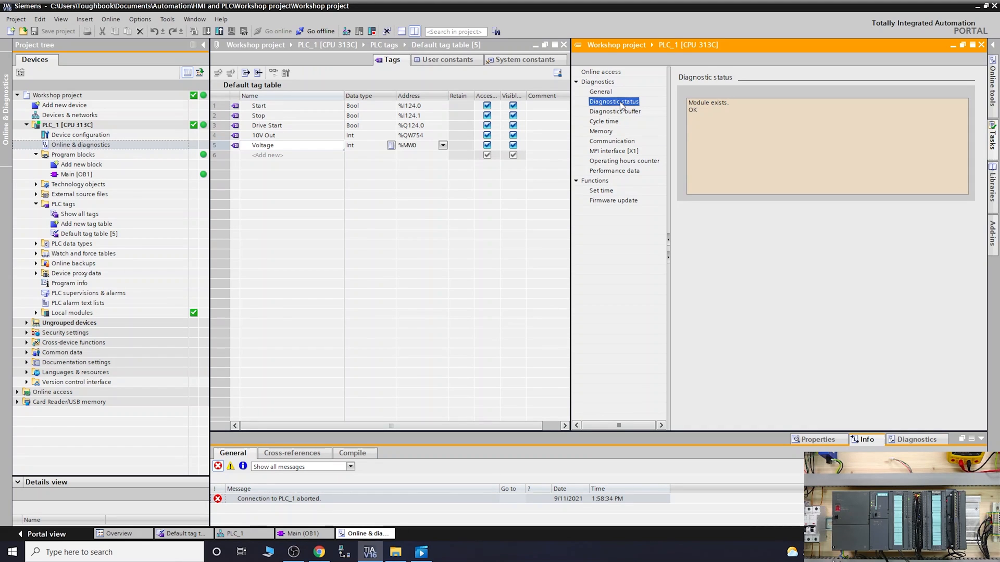
pyautogui.moveTo(618, 118)
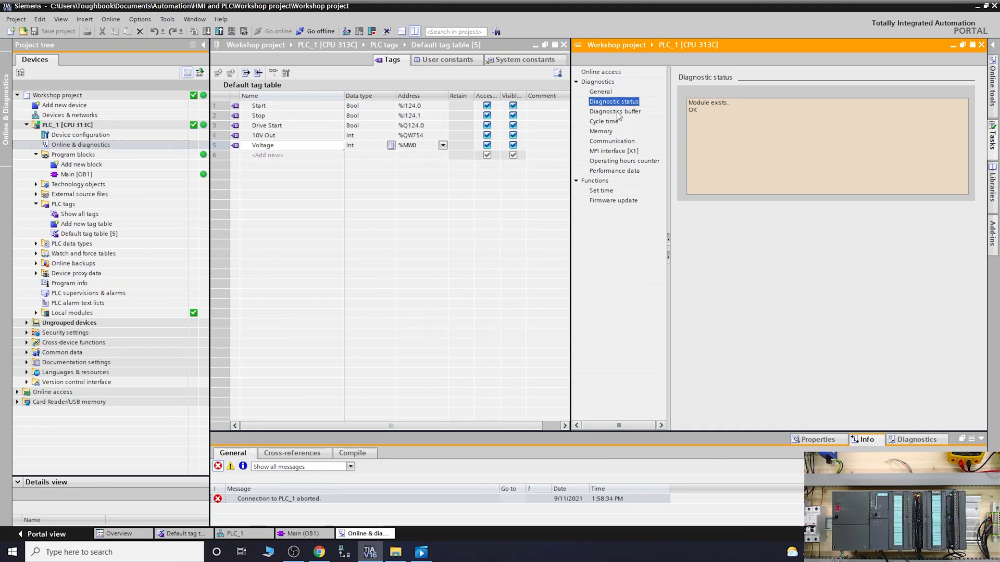
pyautogui.click(614, 111)
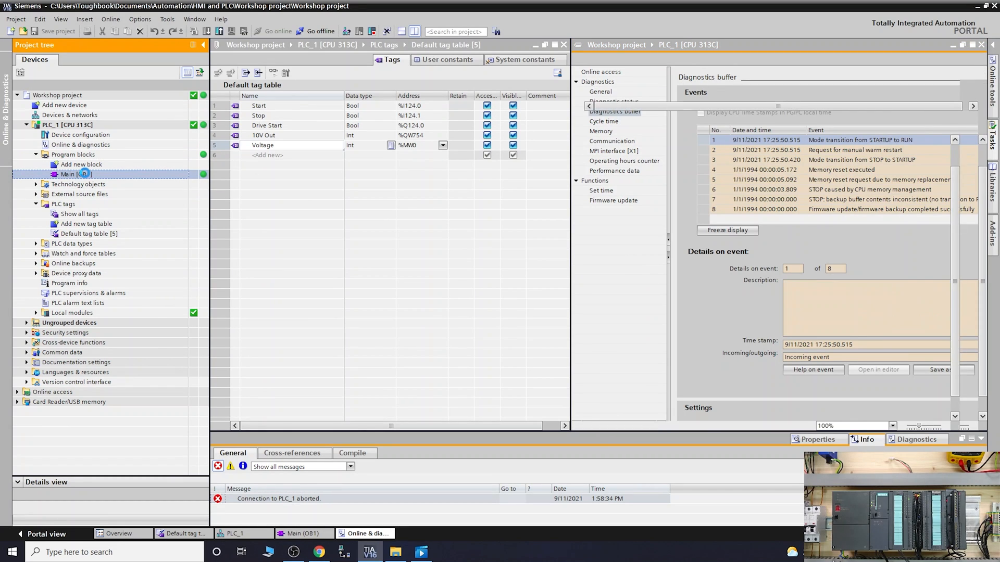
# Monitor the Main [OB1] networks online, showing live status on the Start/Stop rung and MOVE block.
pyautogui.doubleClick(76, 174)
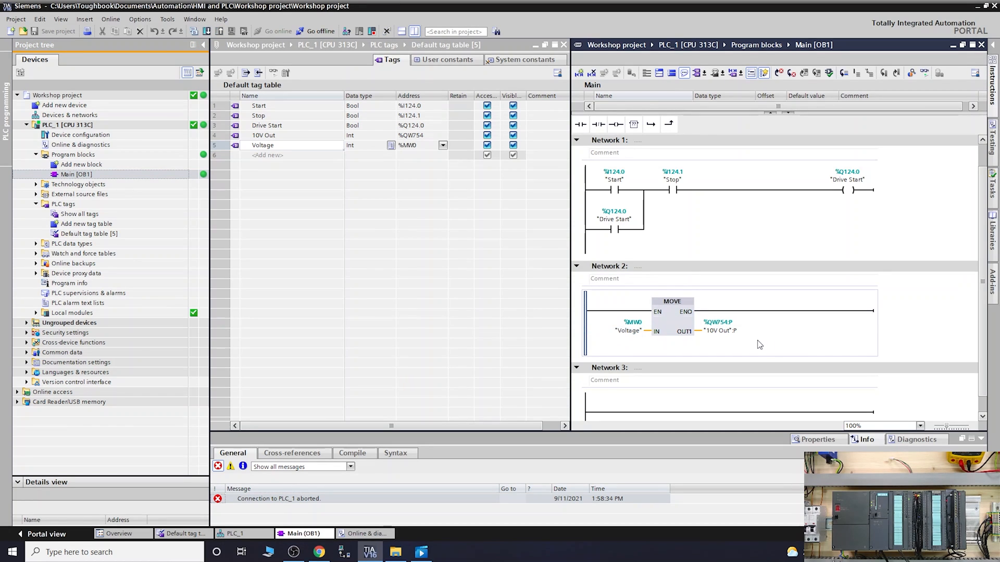
pyautogui.moveTo(819, 337)
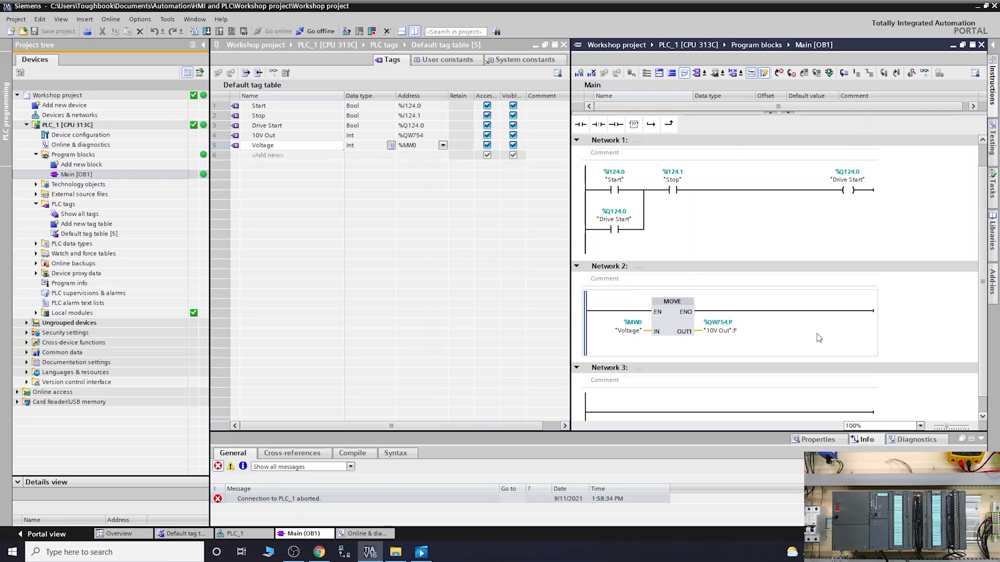
pyautogui.moveTo(432, 191)
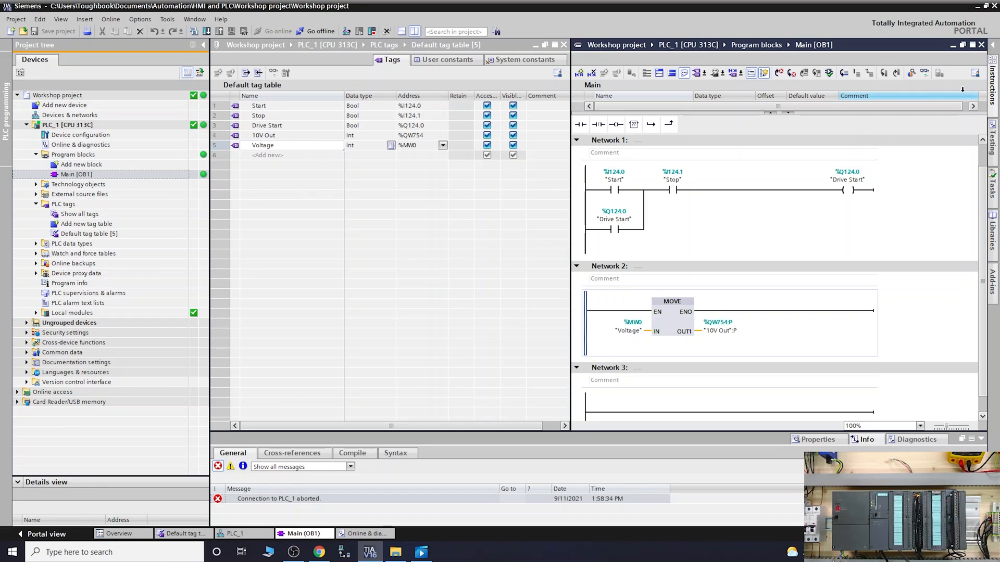
pyautogui.click(924, 72)
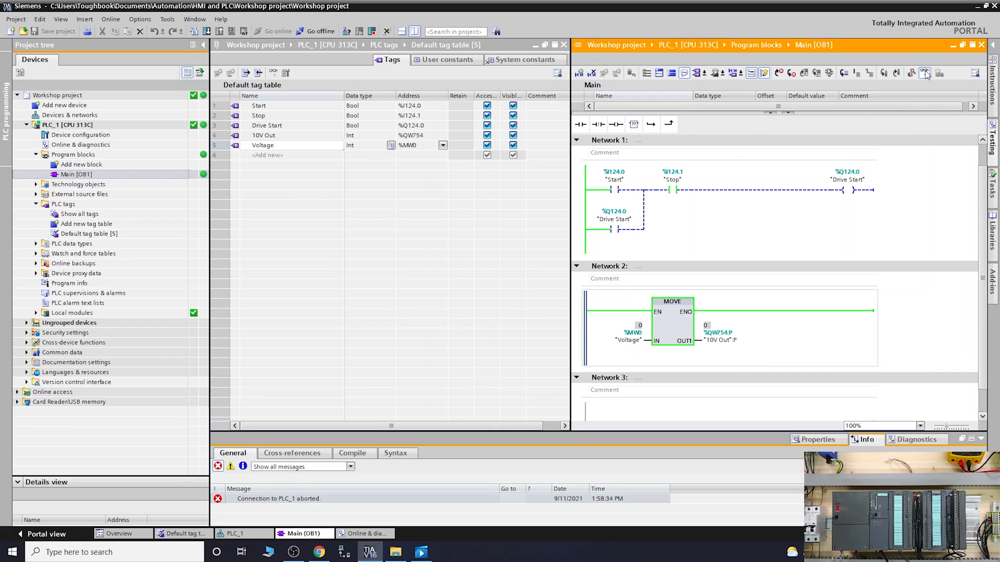
pyautogui.moveTo(628, 330)
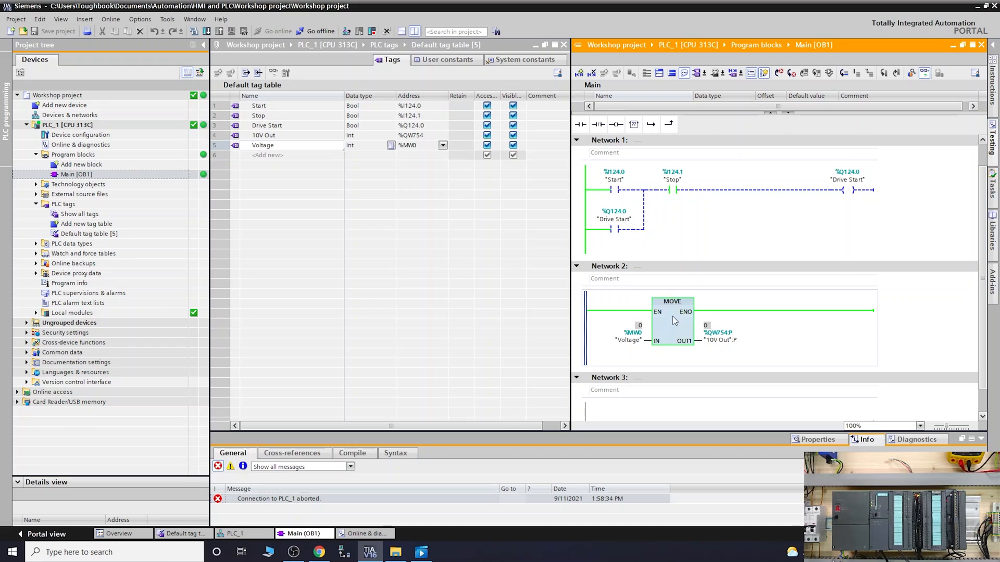
pyautogui.moveTo(661, 327)
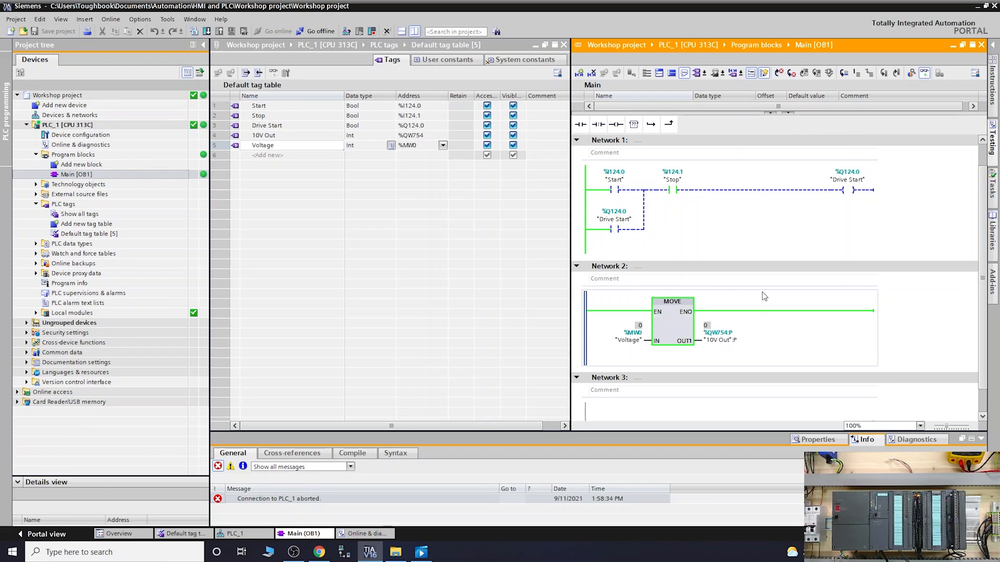
pyautogui.moveTo(654, 294)
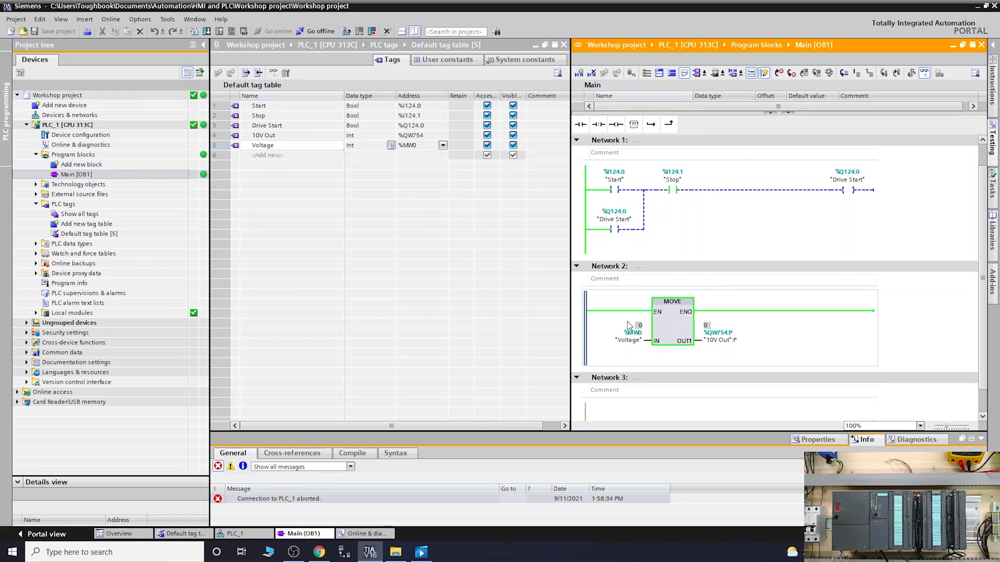
pyautogui.moveTo(630, 300)
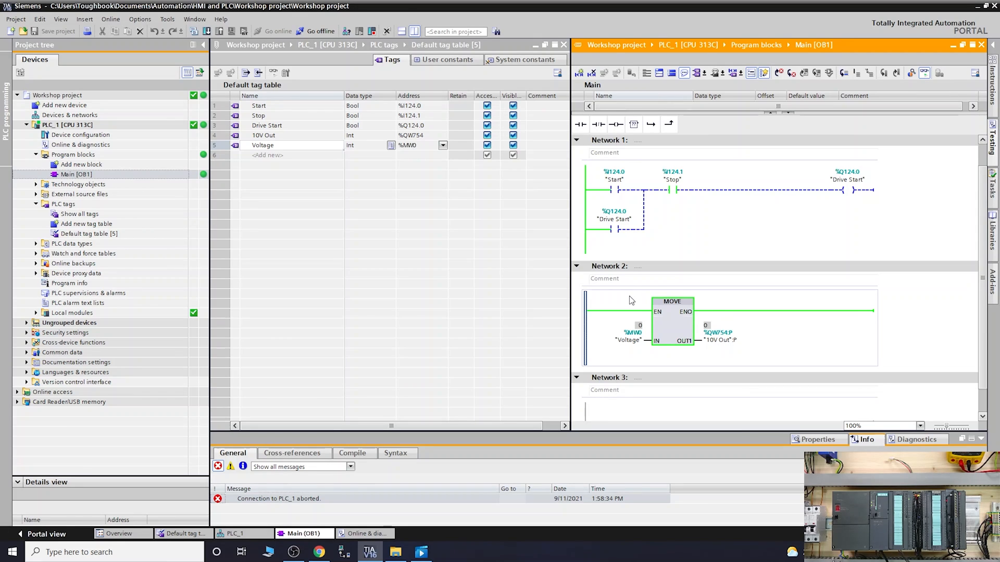
pyautogui.moveTo(666, 393)
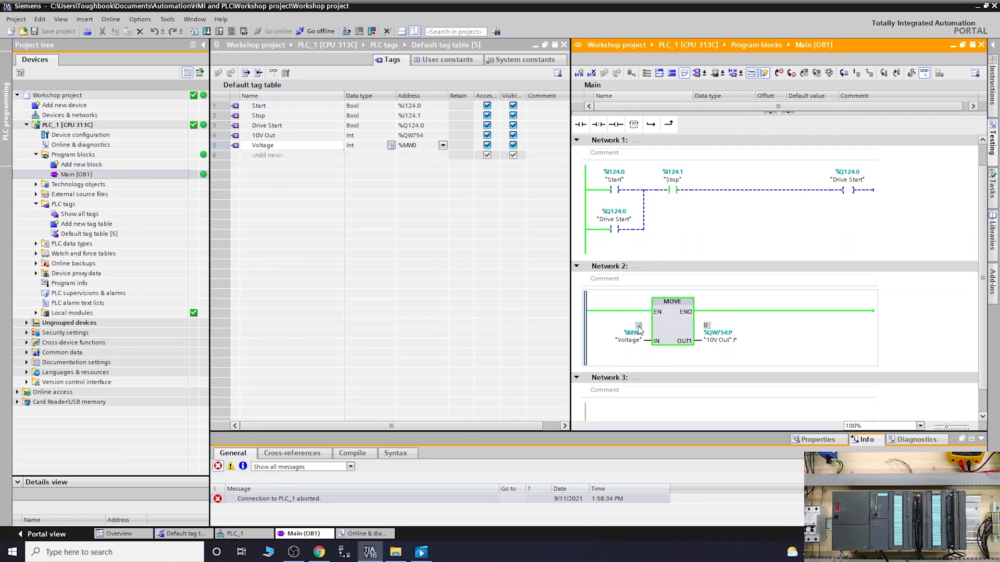
# Modify the Voltage operand online to 27000 so the MOVE block outputs 27000 to 10V Out.
pyautogui.click(637, 329)
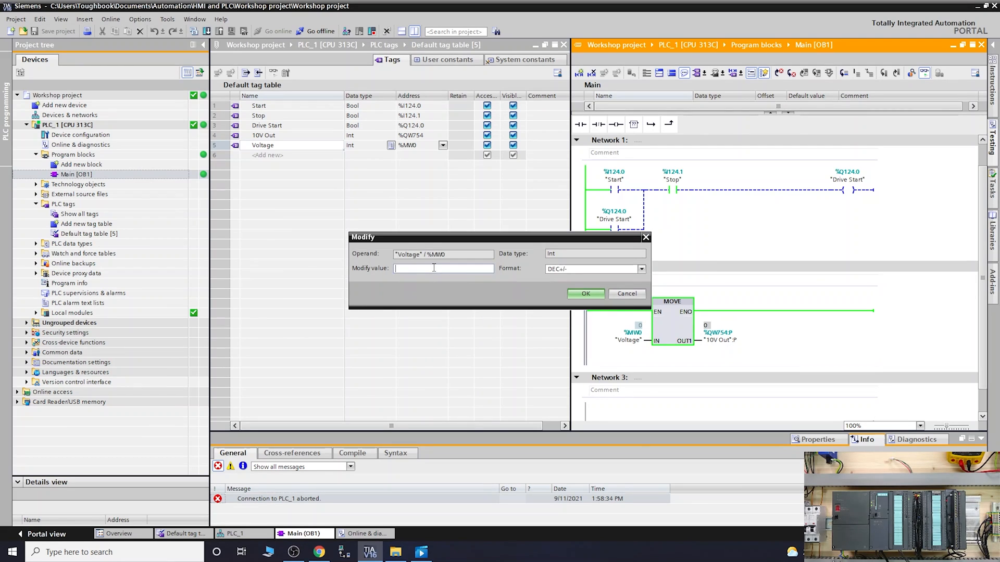
pyautogui.write('270')
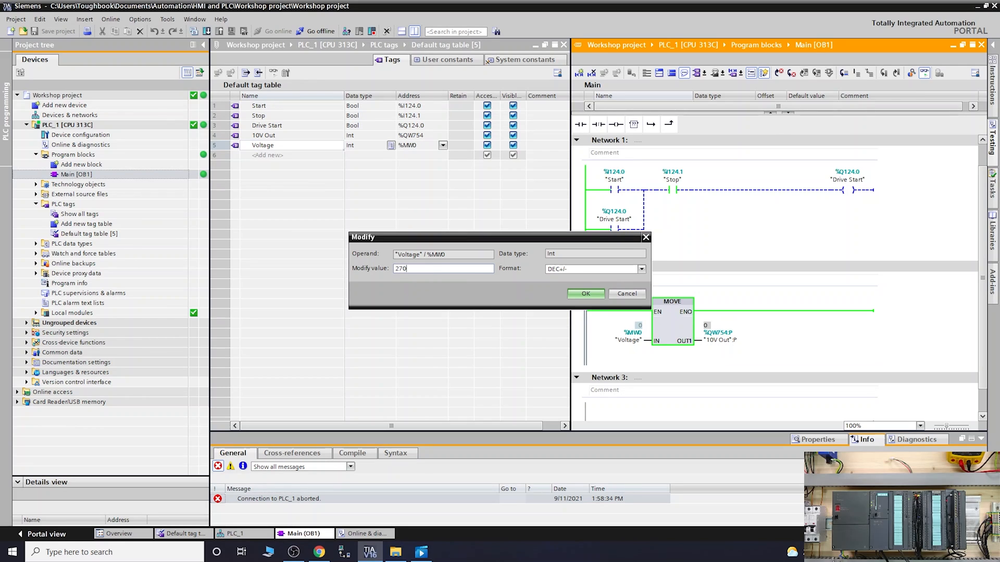
pyautogui.click(584, 294)
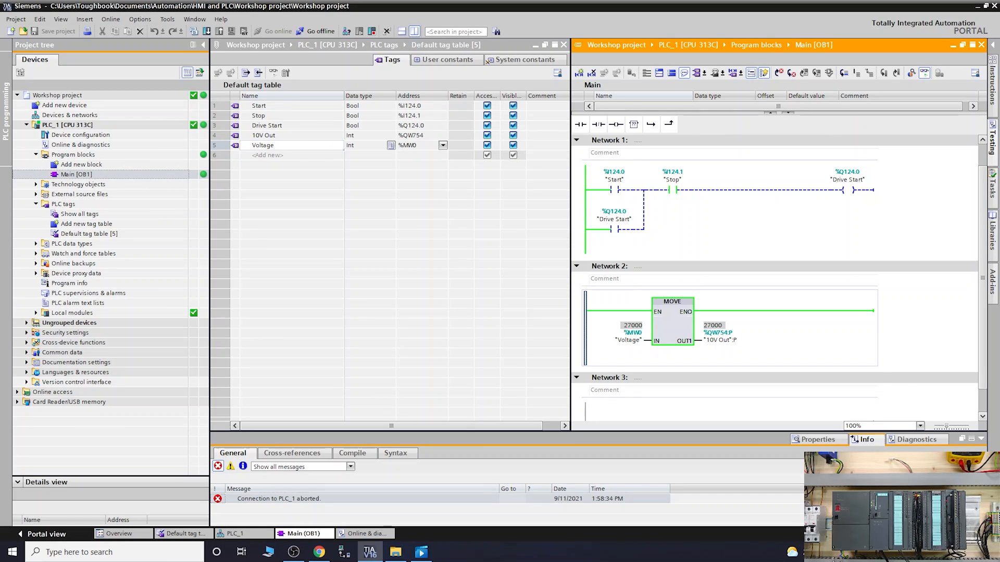
pyautogui.moveTo(732, 321)
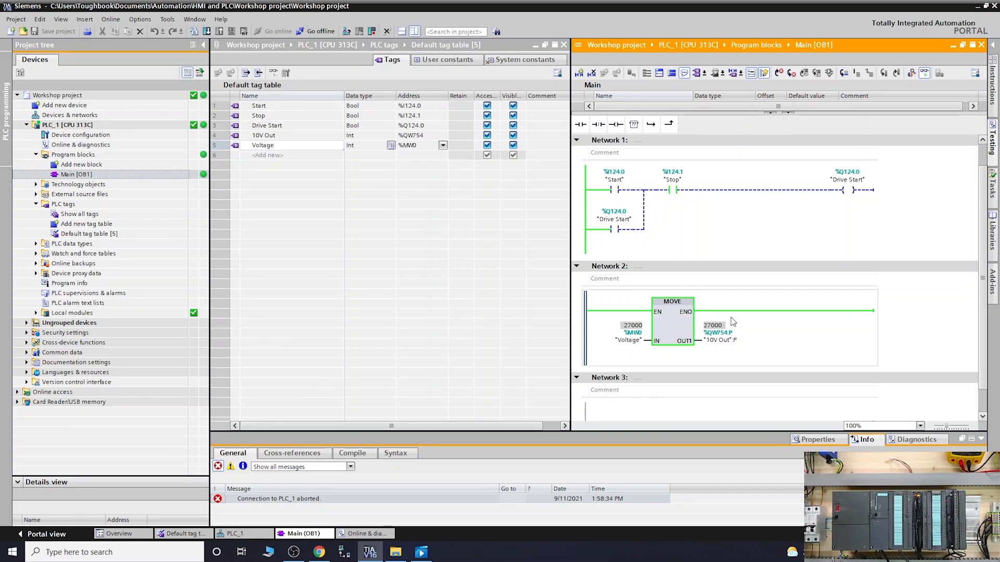
pyautogui.moveTo(720, 426)
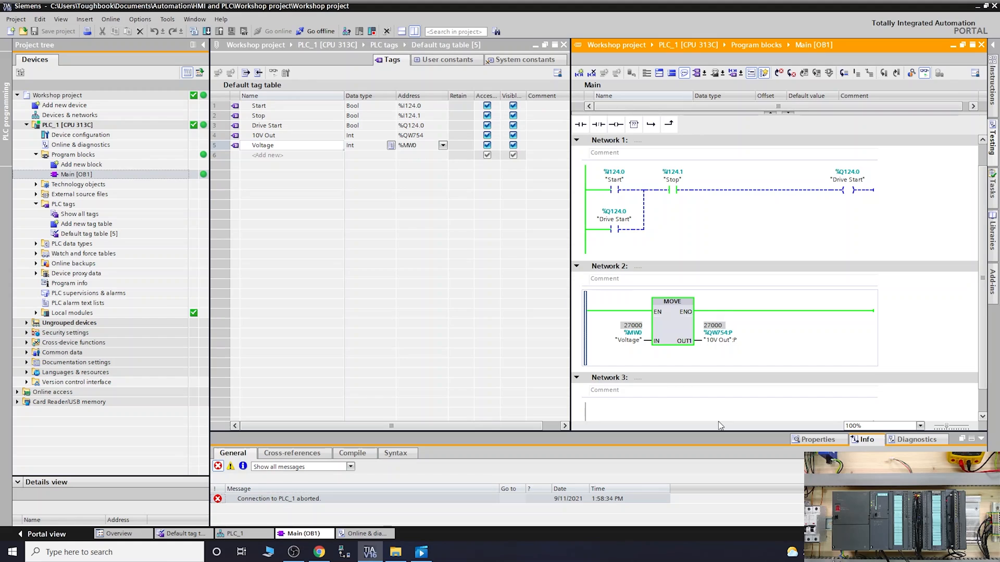